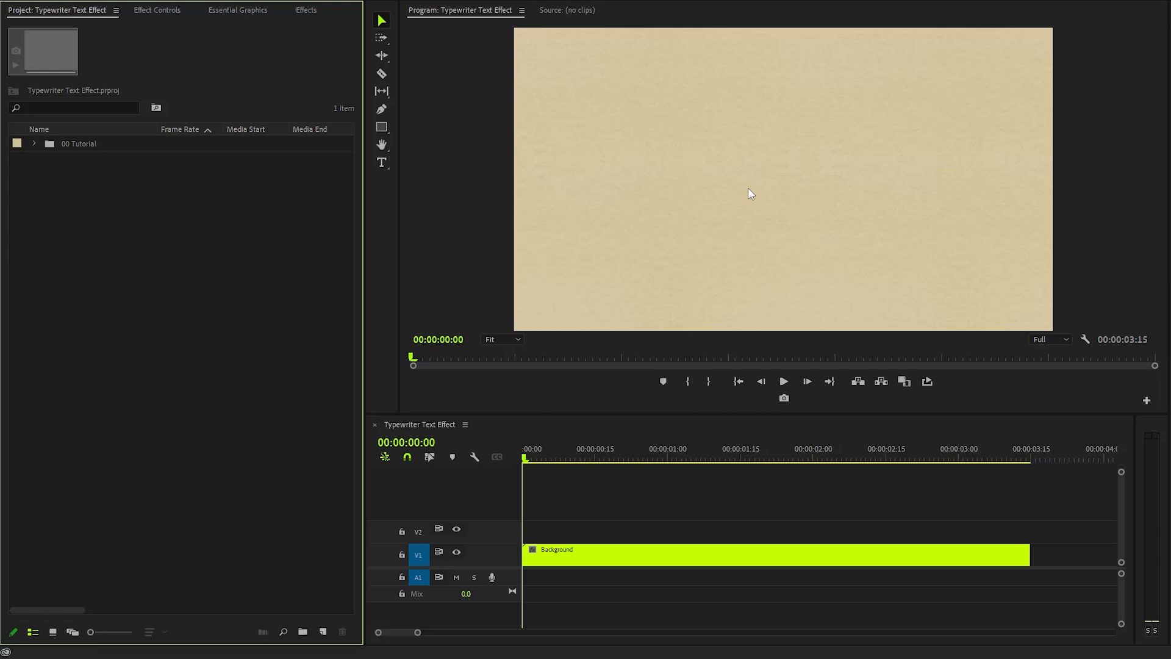
mouse_move(381, 163)
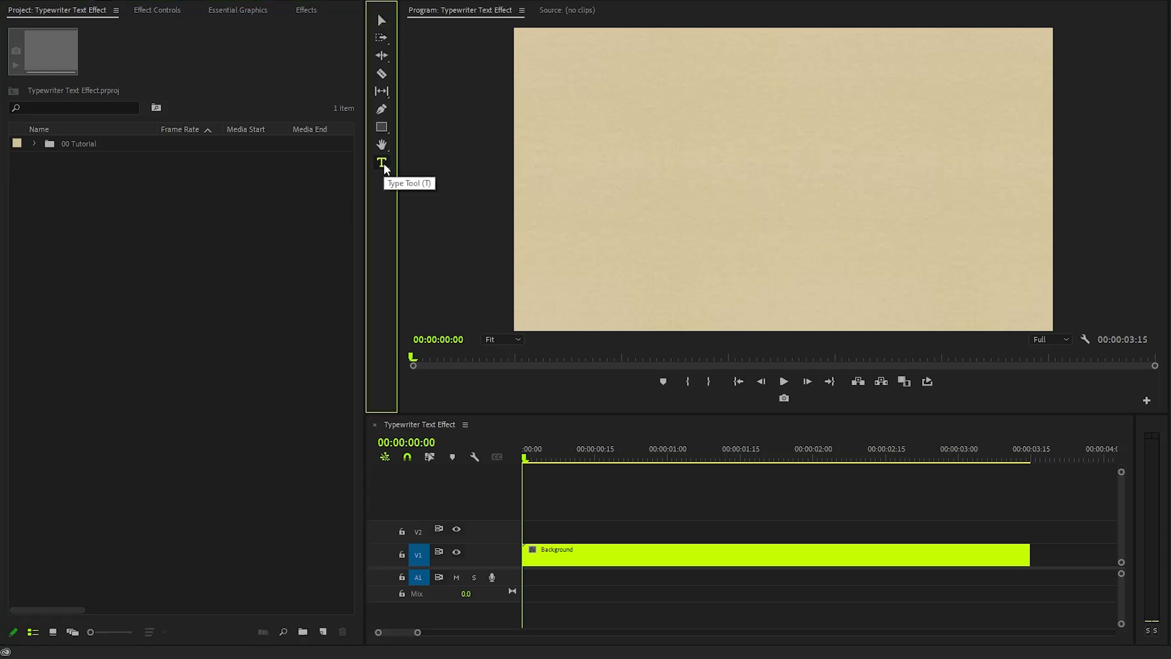
- Type 'Typewriter' as a new text layer on the beige paper and deselect editing
left_click(641, 155)
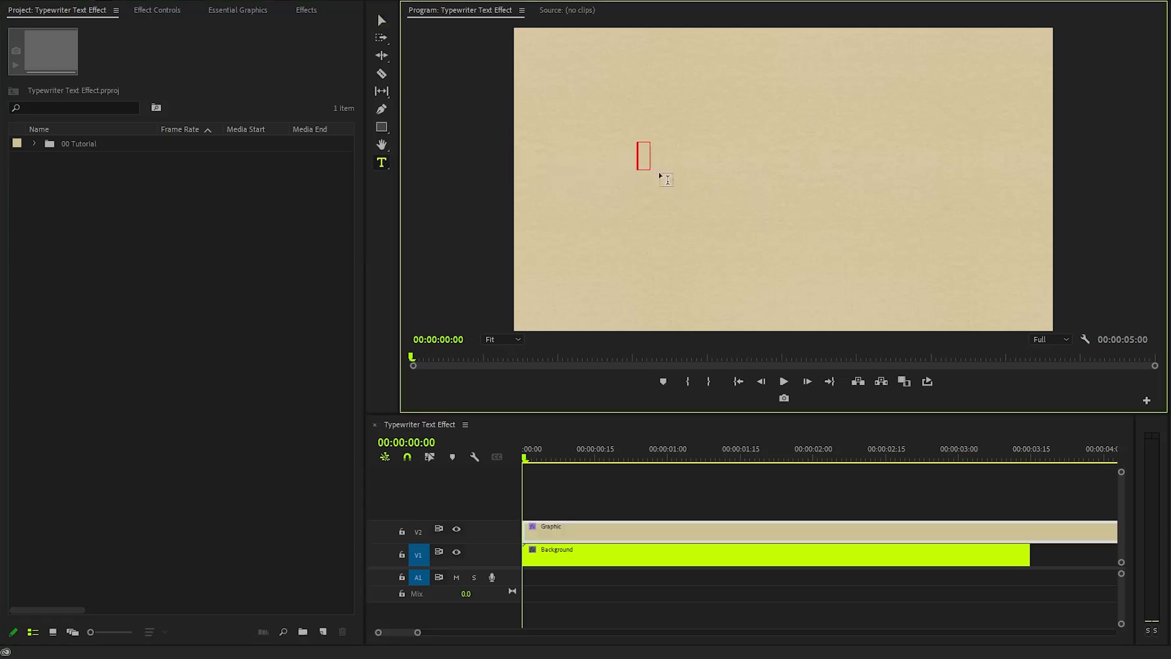
type("Typewriter")
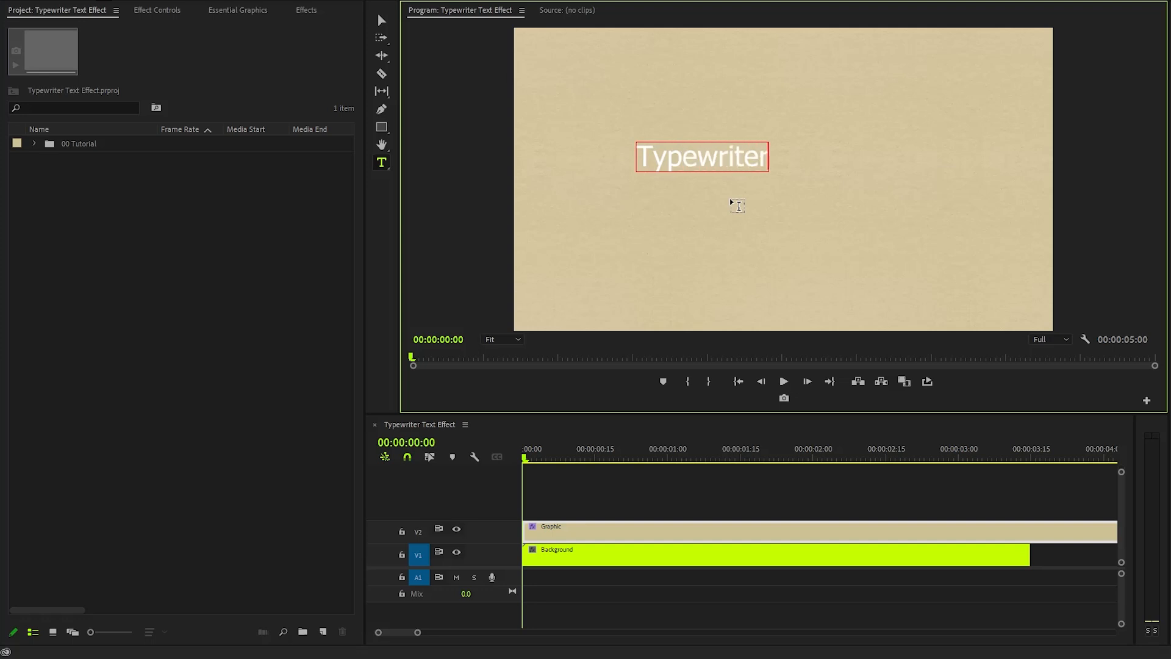
left_click(380, 20)
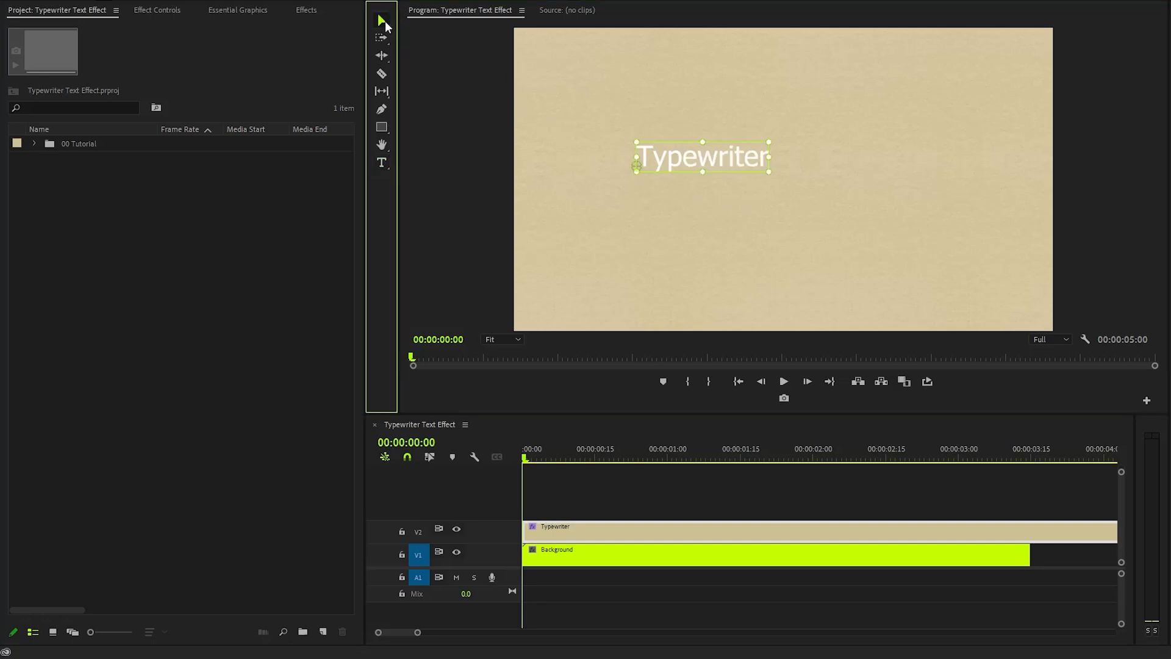
mouse_move(259, 16)
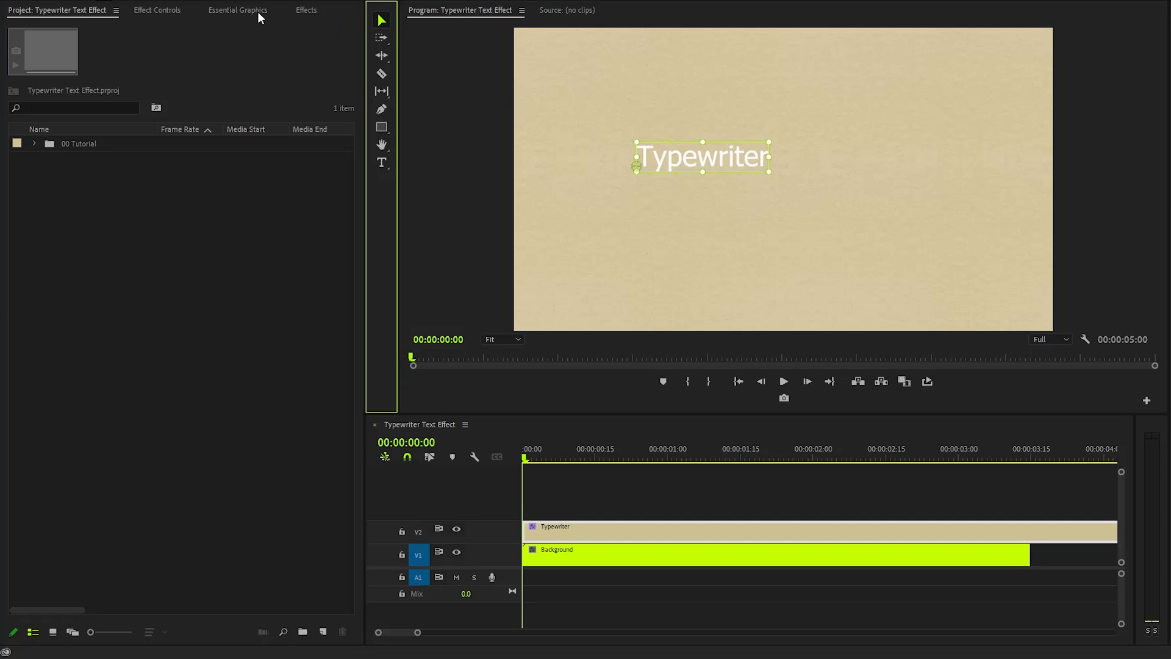
- Open the Essential Graphics panel from the Window menu for the Typewriter title
left_click(238, 10)
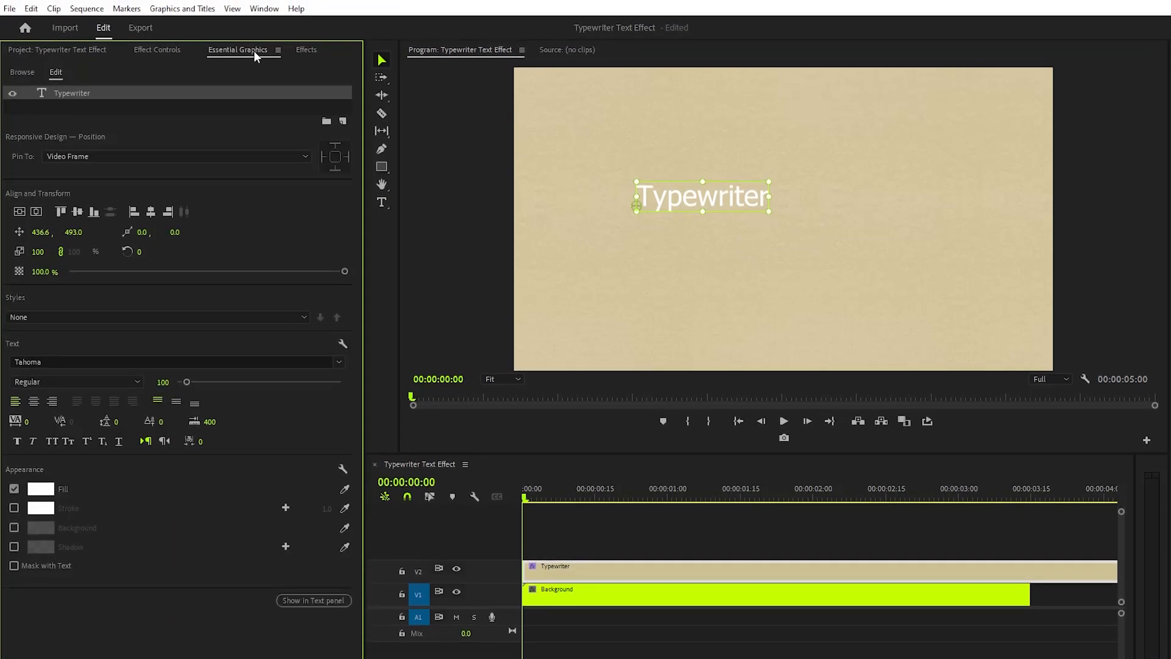
mouse_move(264, 8)
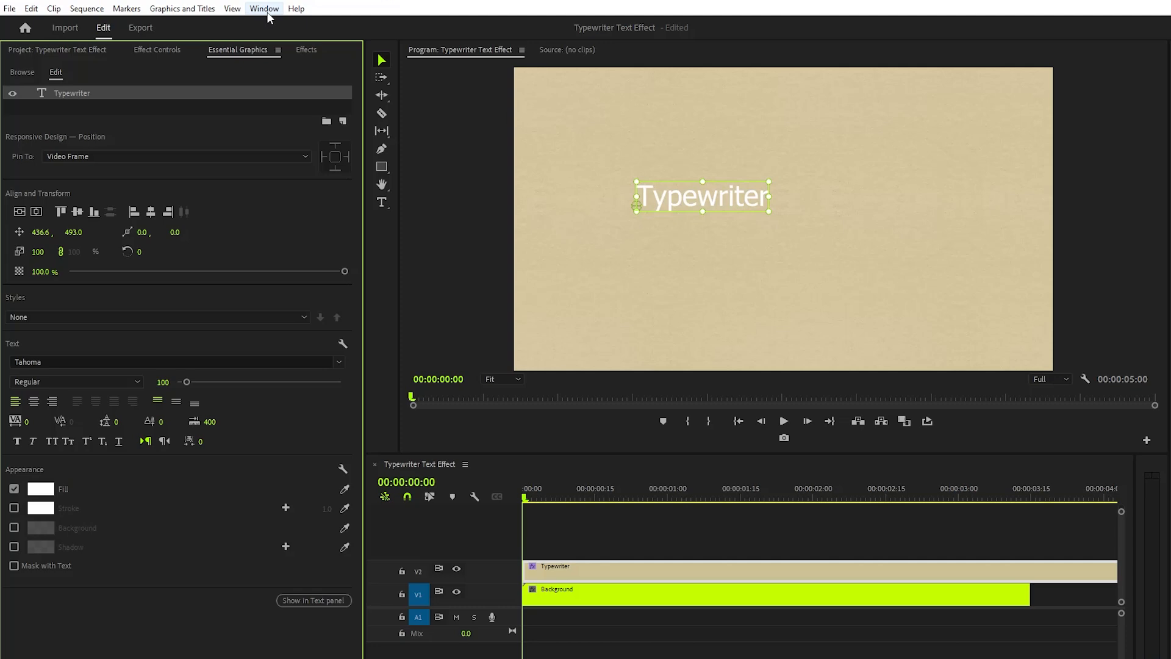
left_click(264, 8)
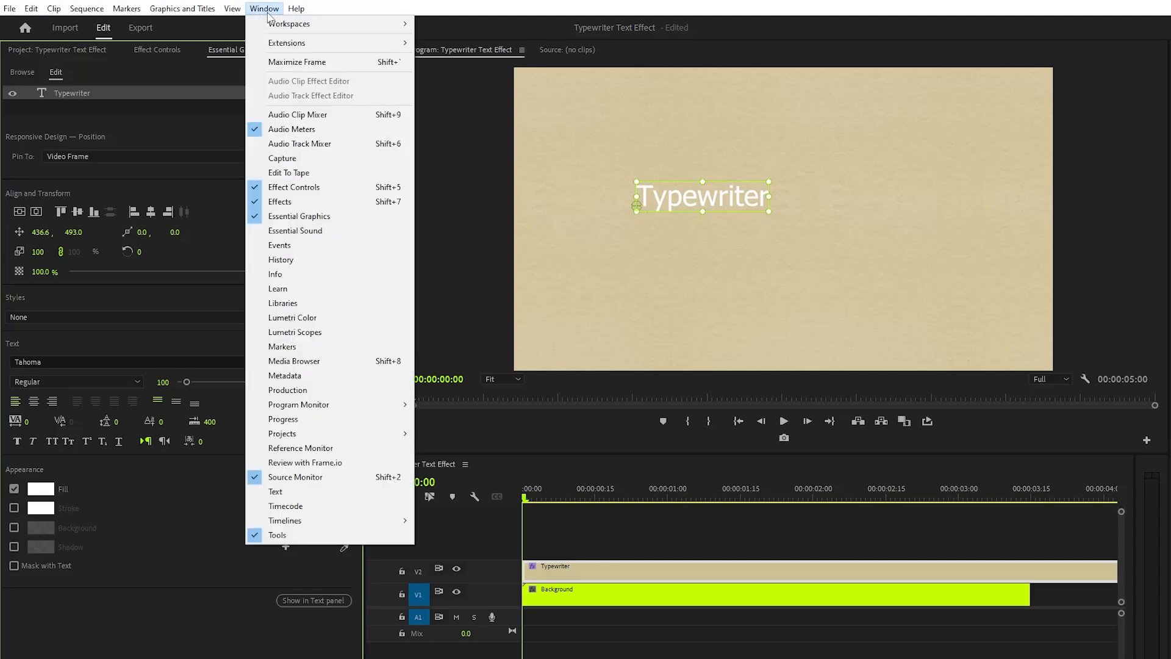
mouse_move(299, 215)
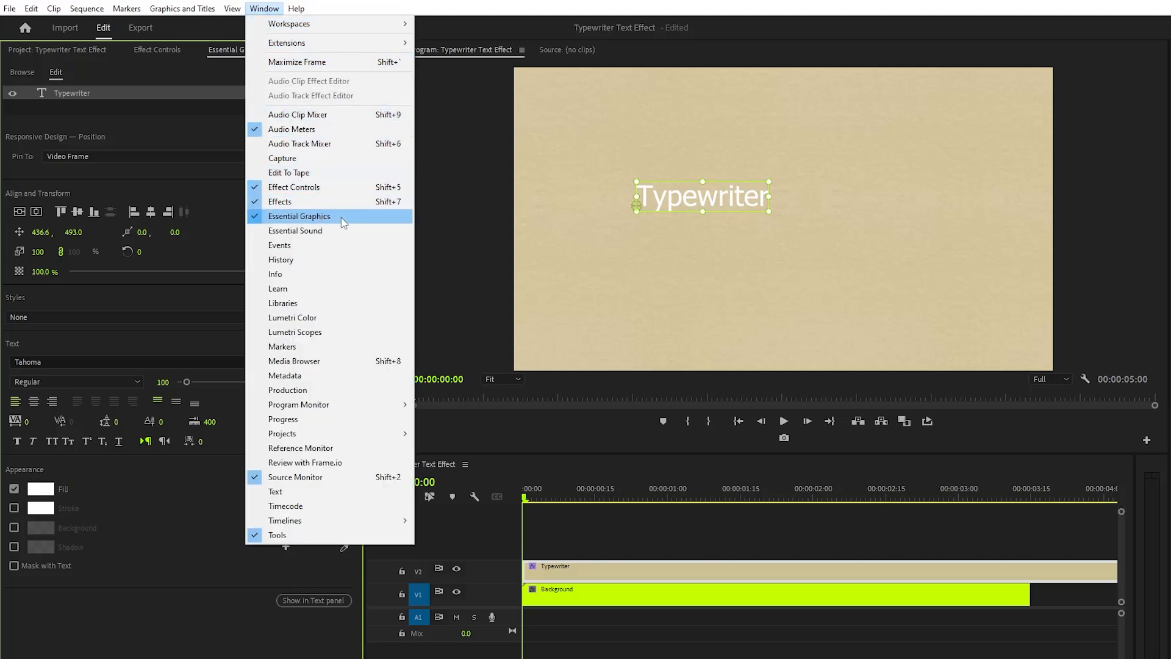
left_click(299, 216)
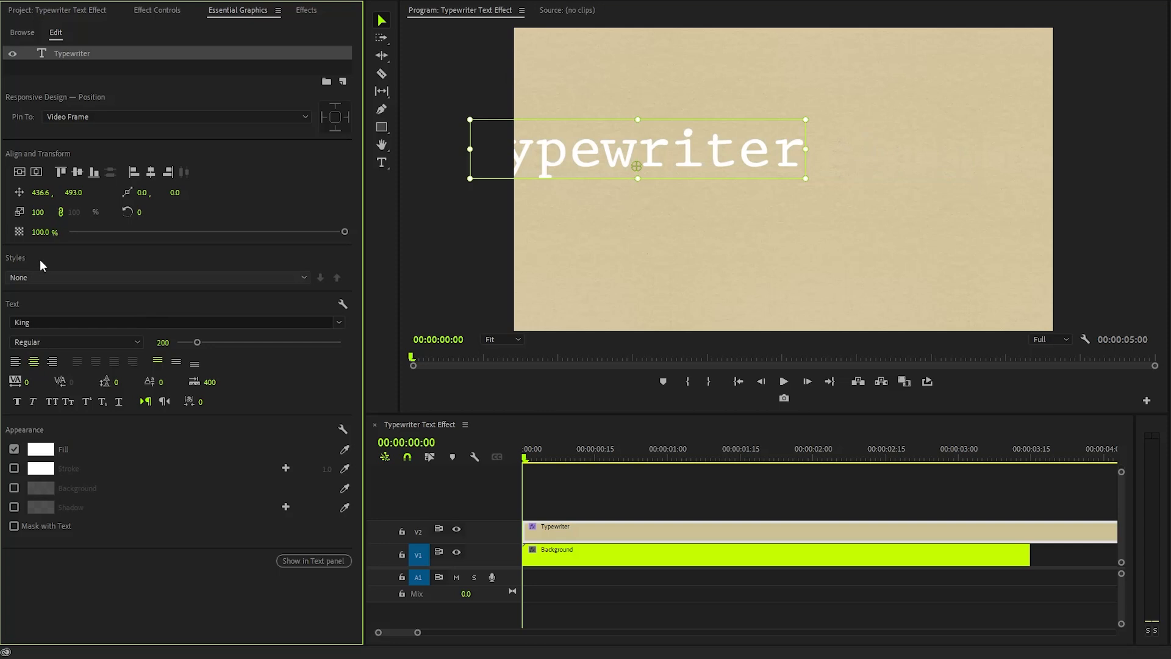
- Centre the Typewriter title in the frame and set its fill colour to black
left_click(19, 172)
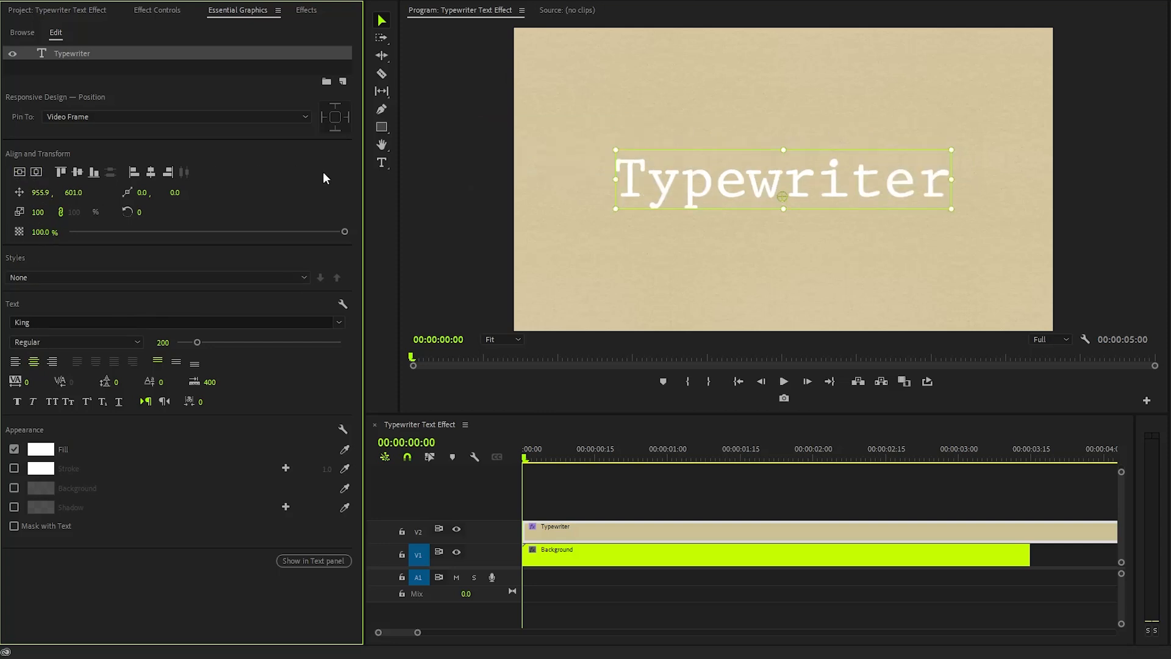
mouse_move(402, 175)
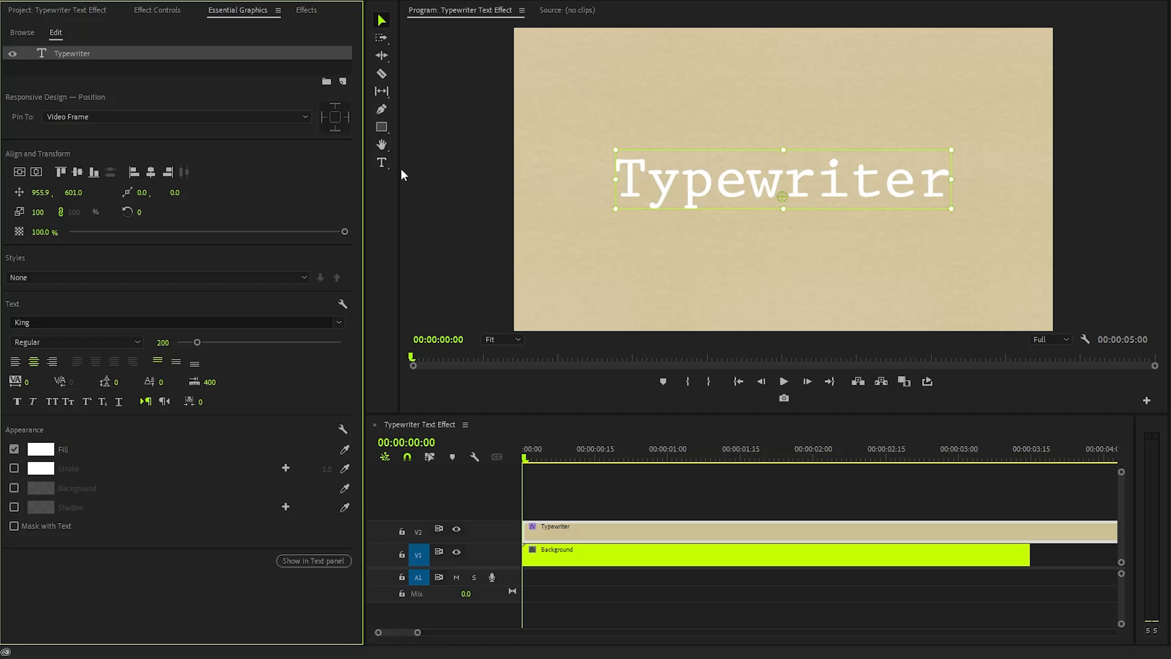
mouse_move(708, 200)
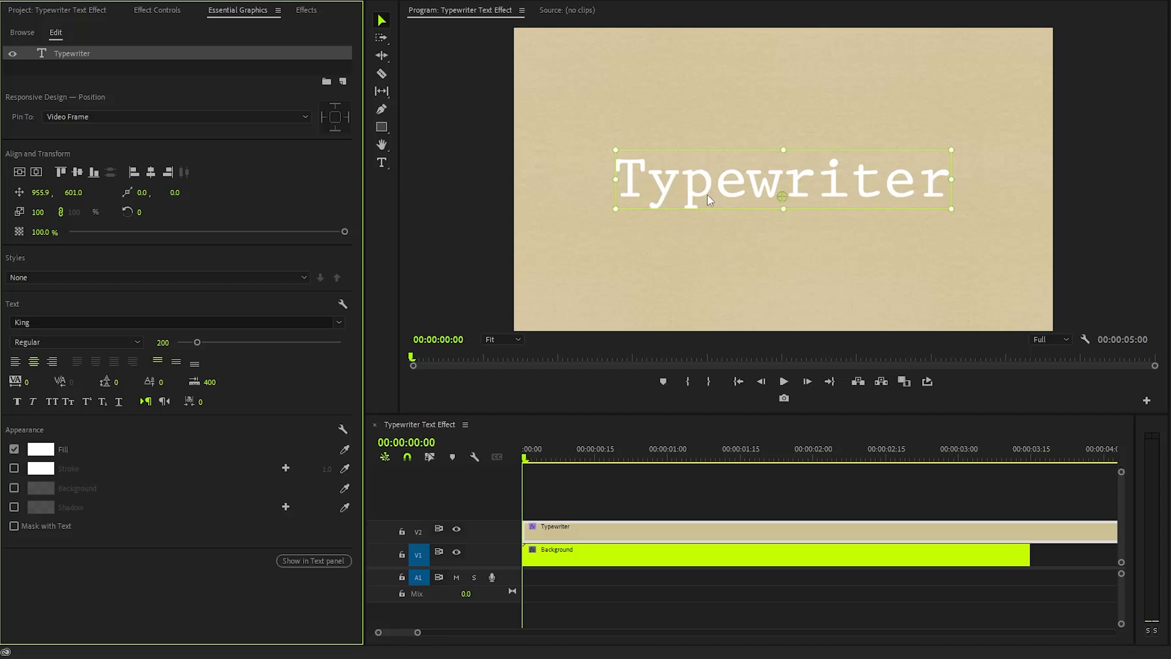
left_click(40, 449)
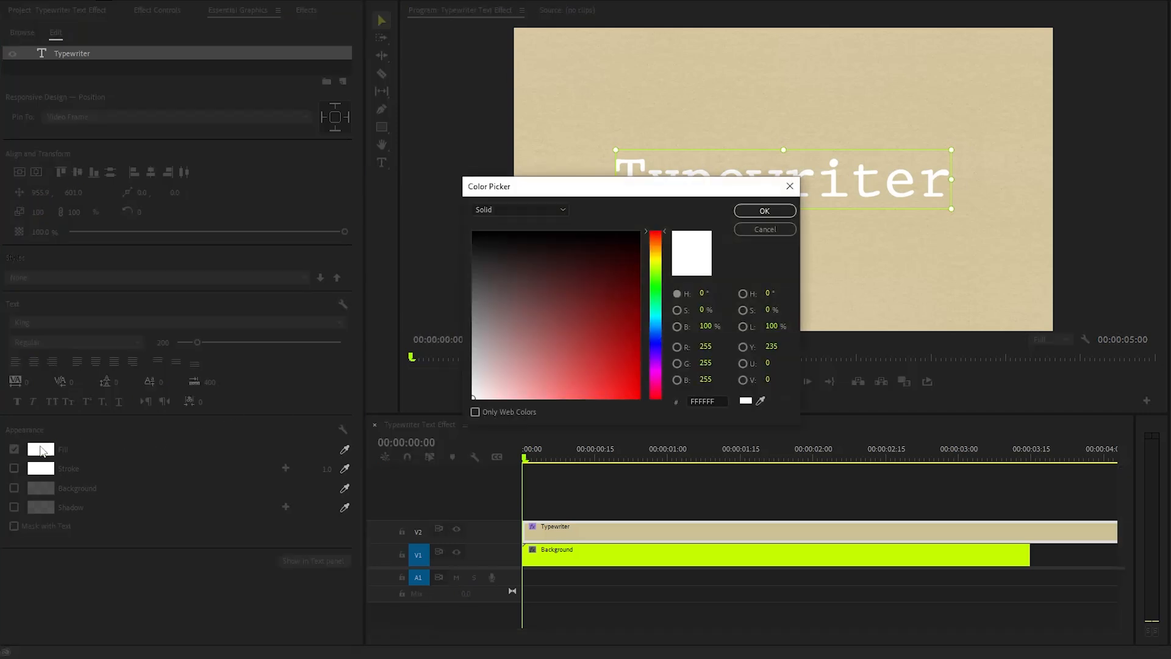
left_click(764, 210)
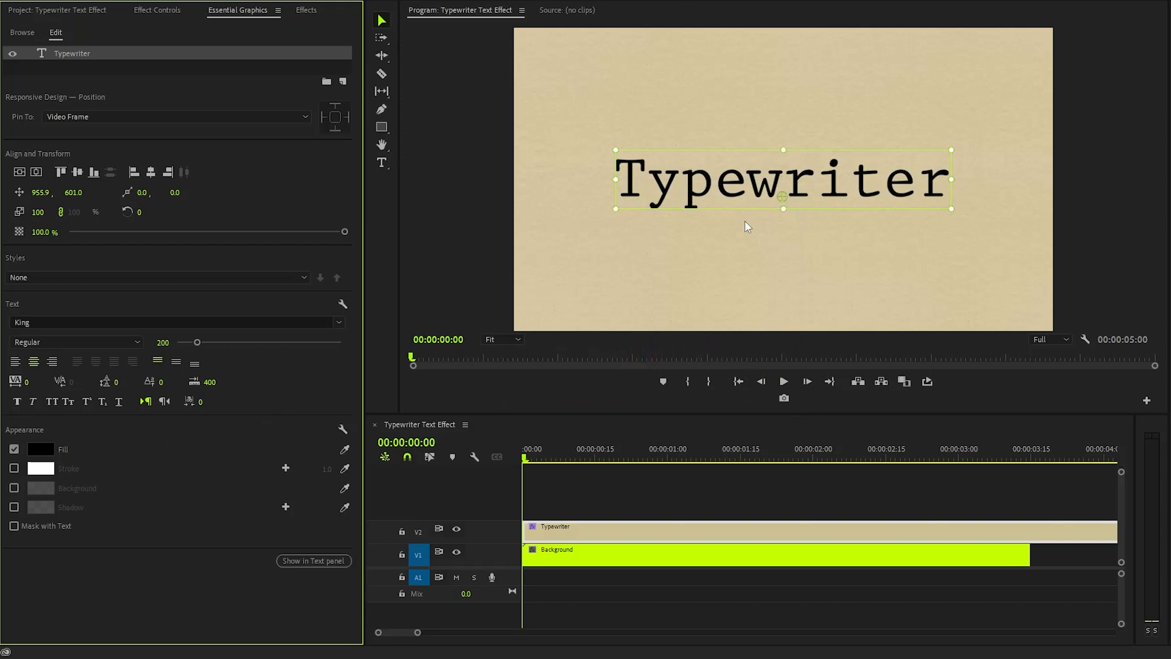
mouse_move(845, 496)
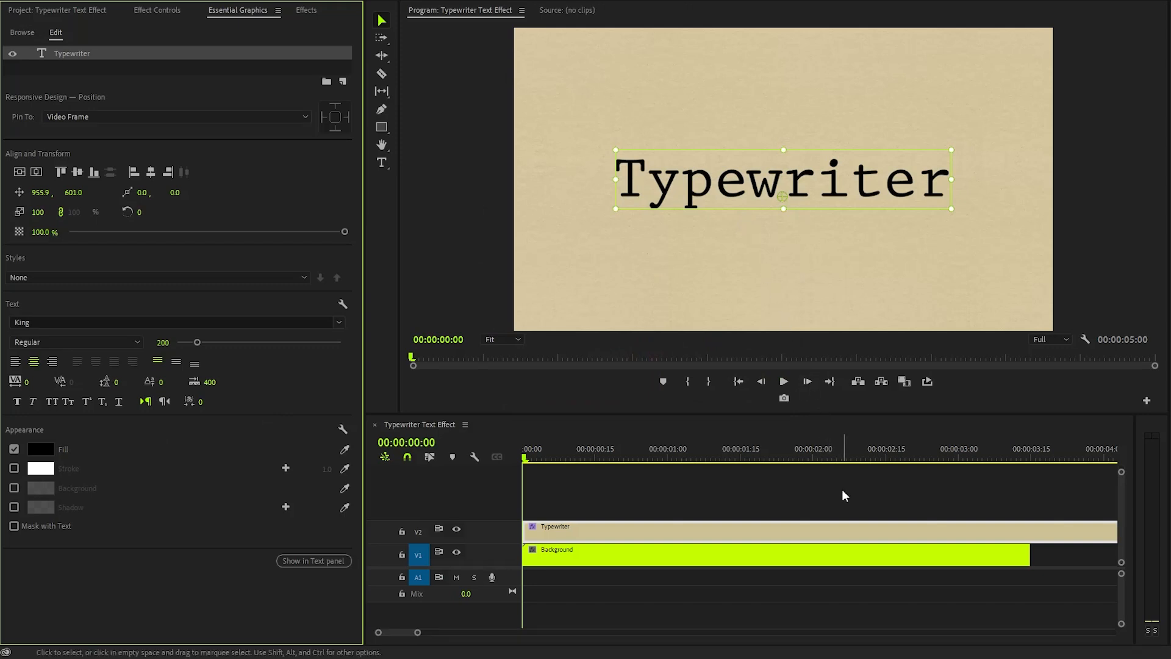
- Deselect the title clip and open the Effects panel to locate Crop
left_click(380, 73)
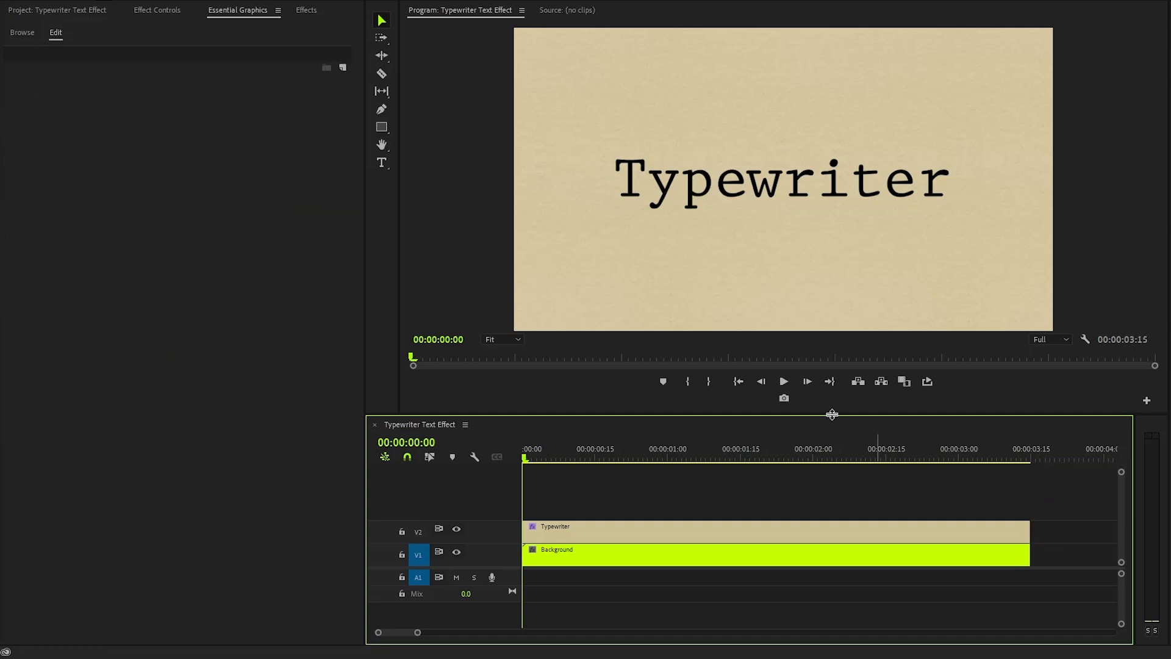
left_click(306, 9)
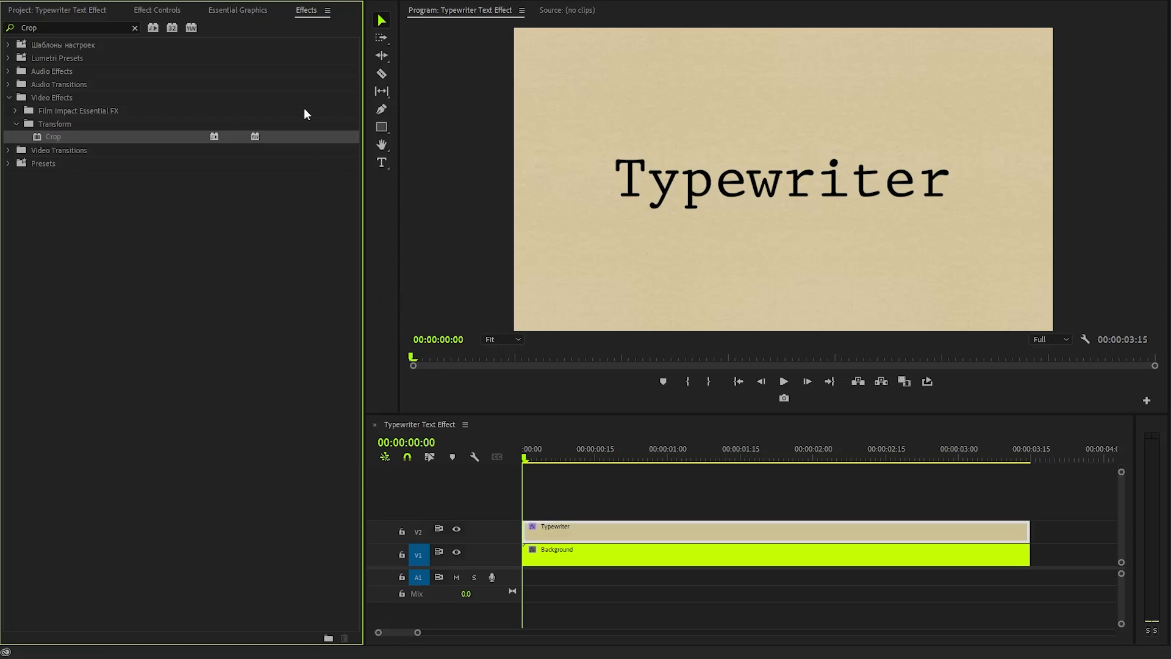
- Select the title's Crop effect, test a 62% right crop, then reset it to 0%
left_click(157, 10)
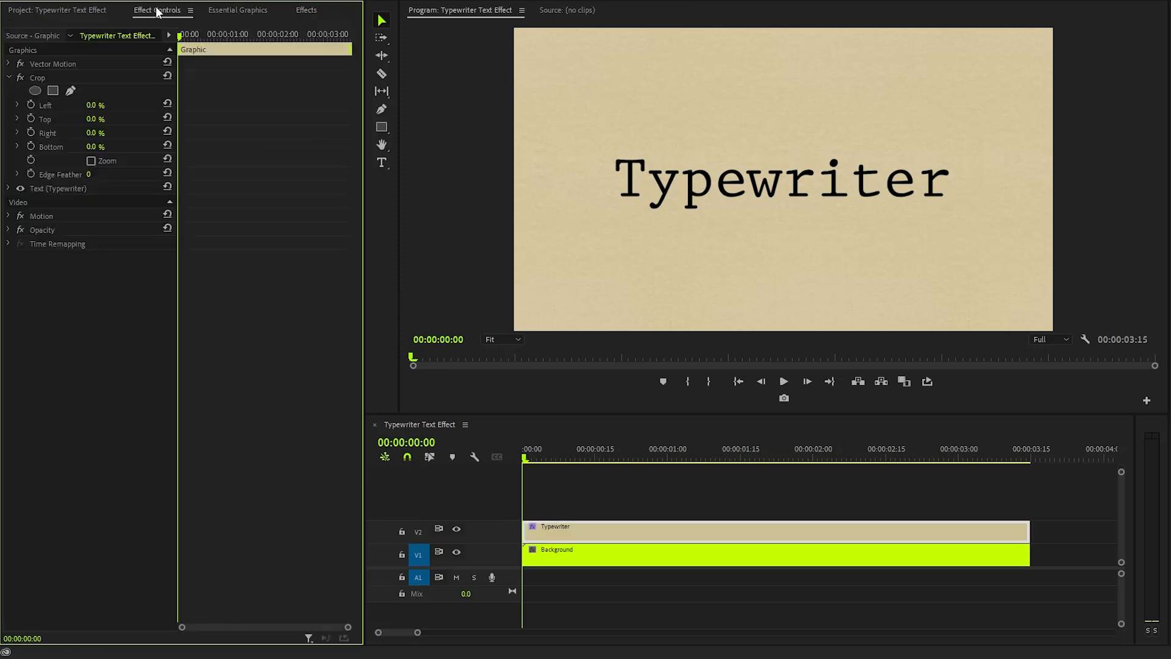
left_click(38, 77)
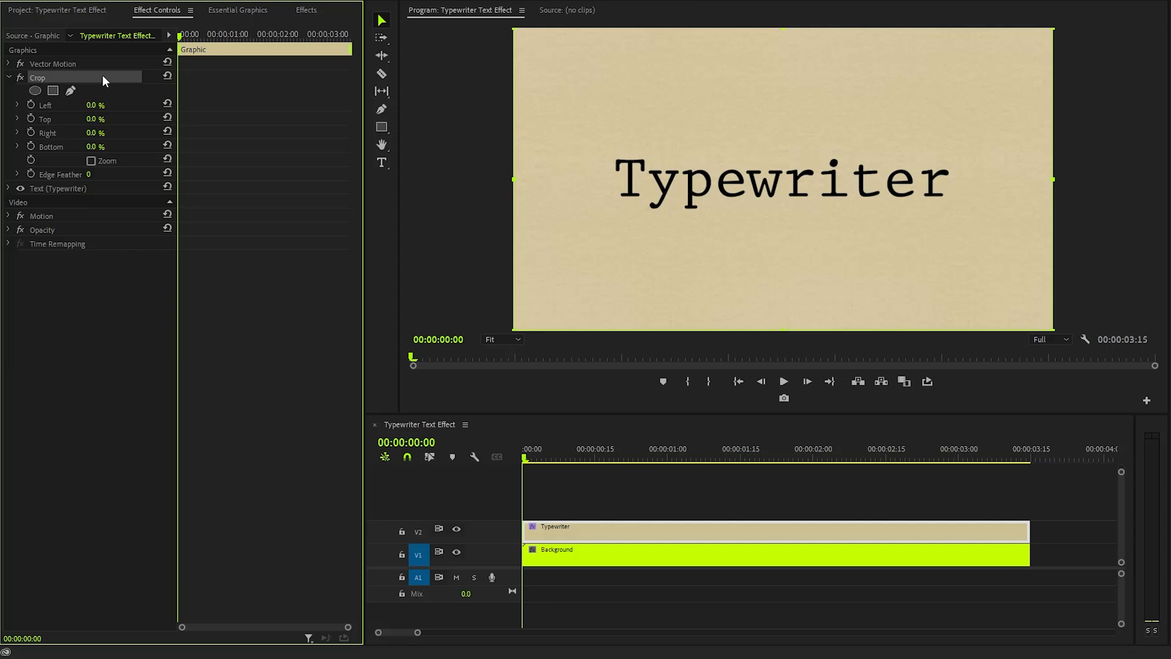
mouse_move(57, 139)
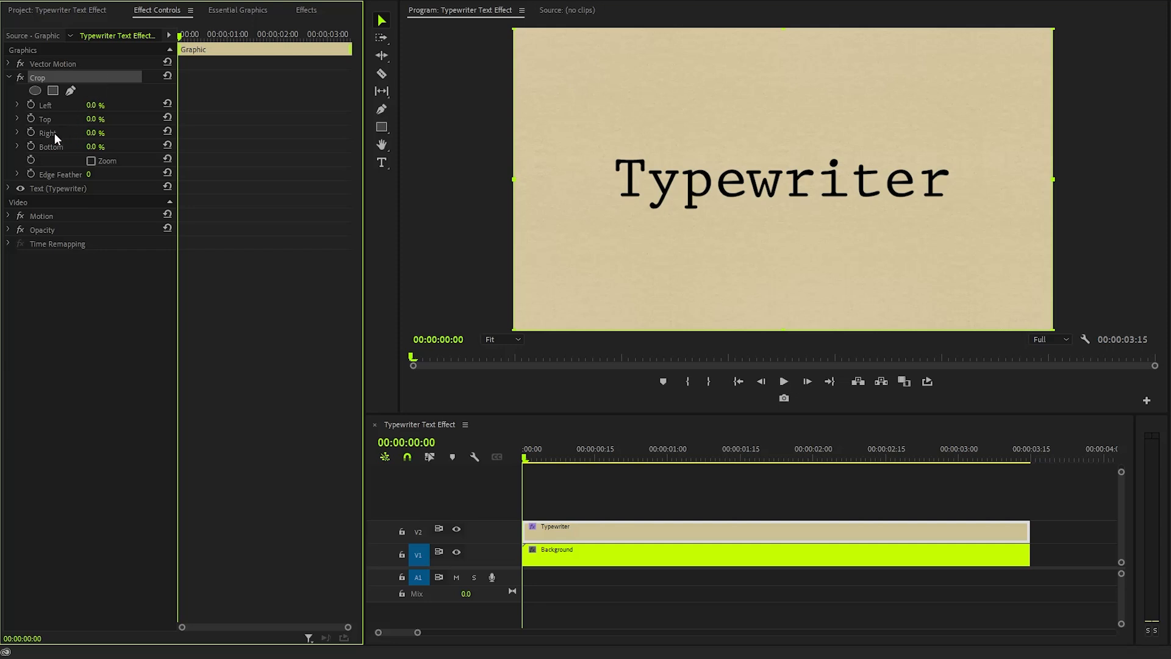
left_click_drag(95, 132, 90, 133)
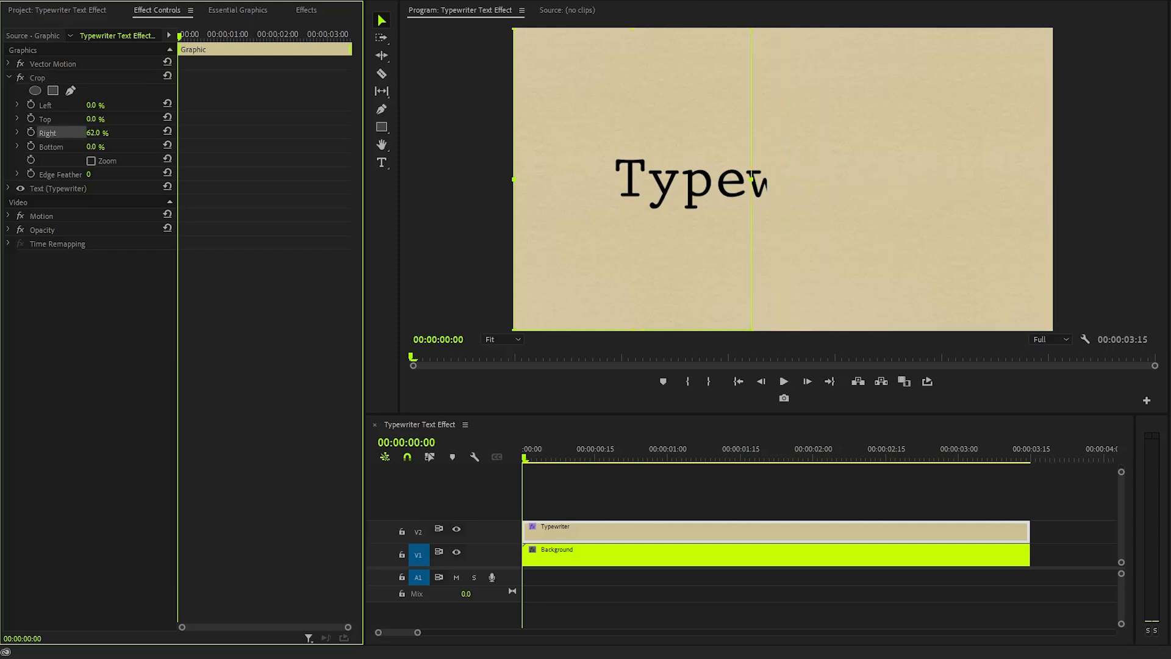
left_click_drag(96, 132, 100, 133)
type("0")
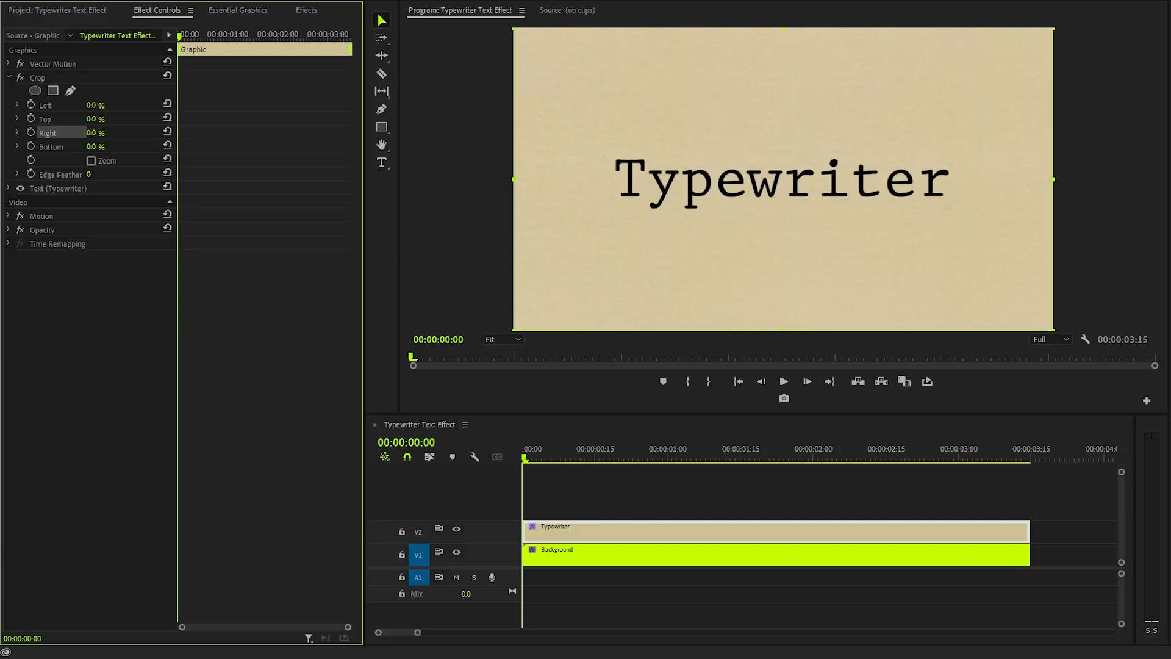
mouse_move(127, 139)
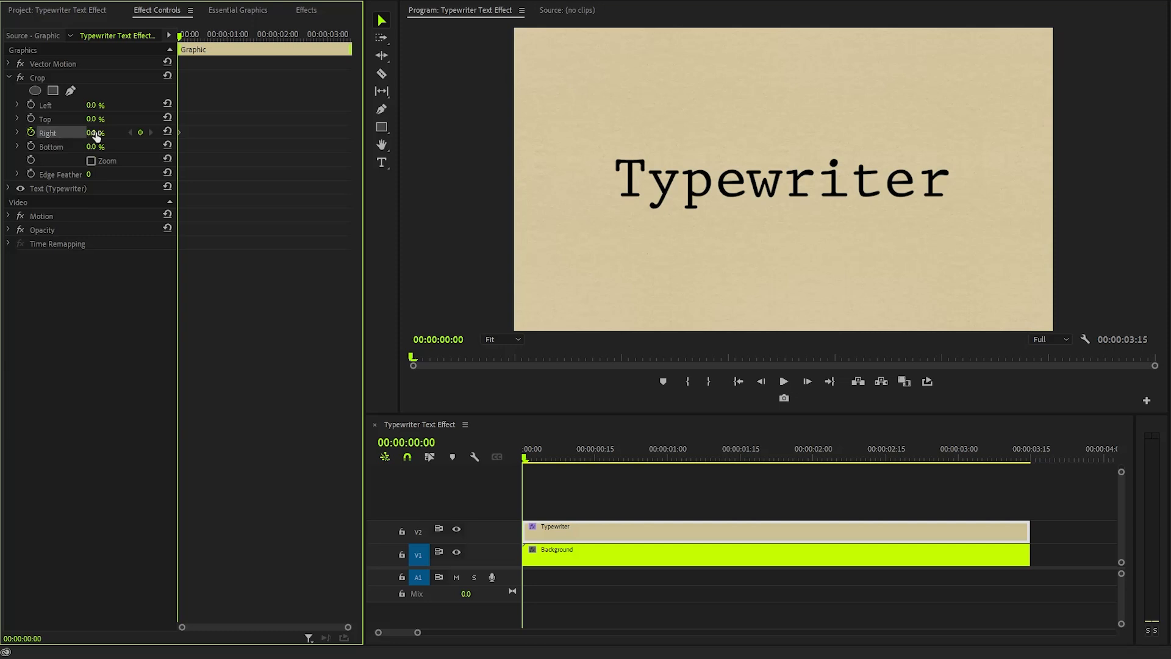
mouse_move(182, 139)
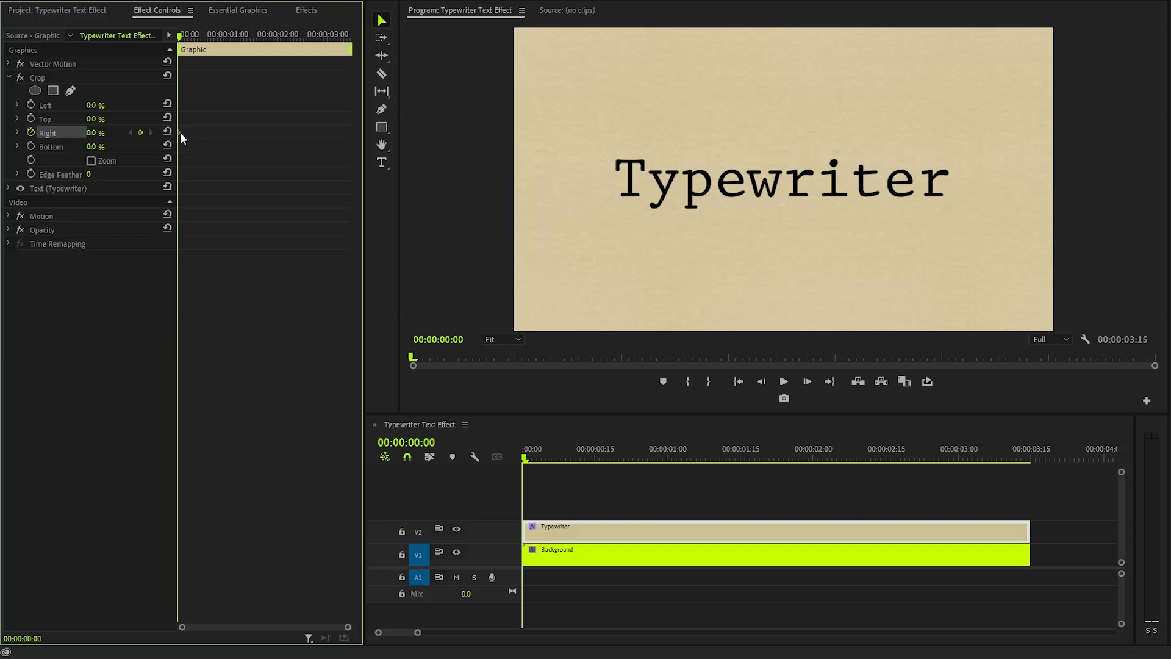
- Set the first right-crop keyframe at 0% to Hold interpolation
right_click(179, 139)
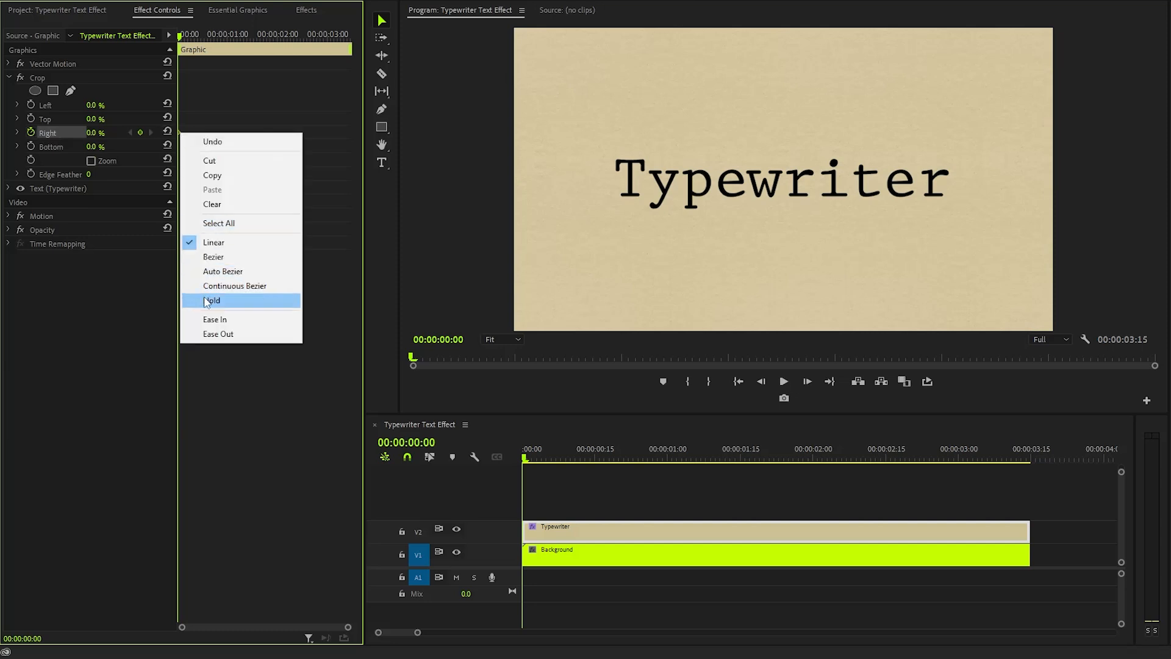
left_click(211, 300)
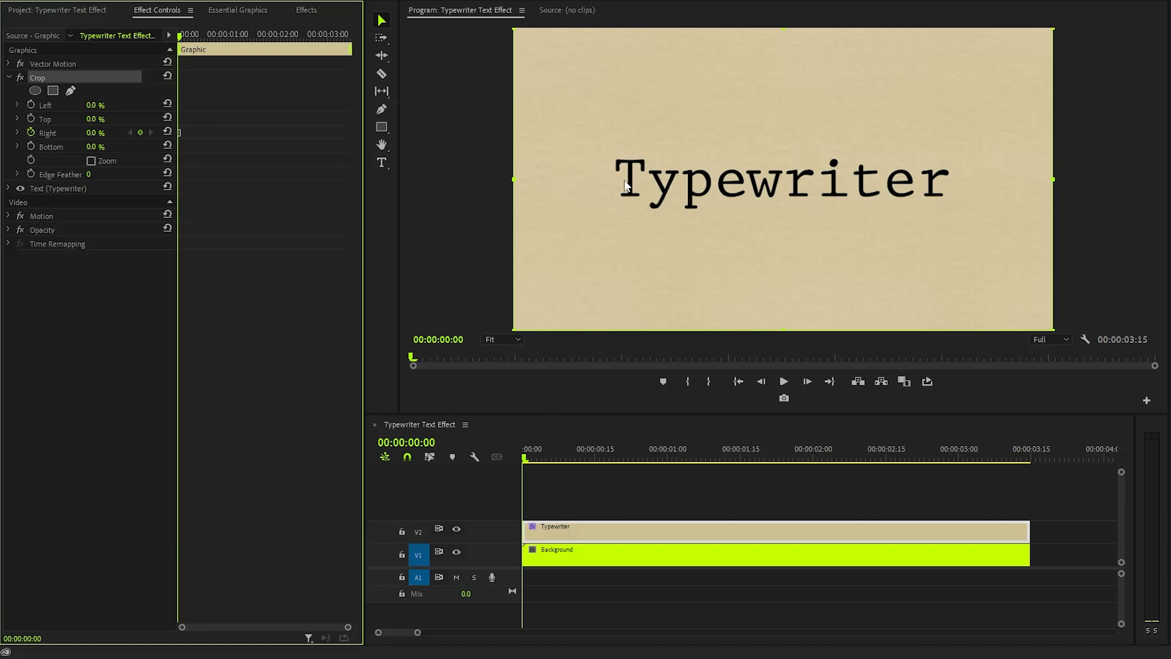
- Step the playhead forward and keyframe decreasing Crop Right values, revealing each letter of 'Typewriter'
left_click_drag(96, 132, 89, 132)
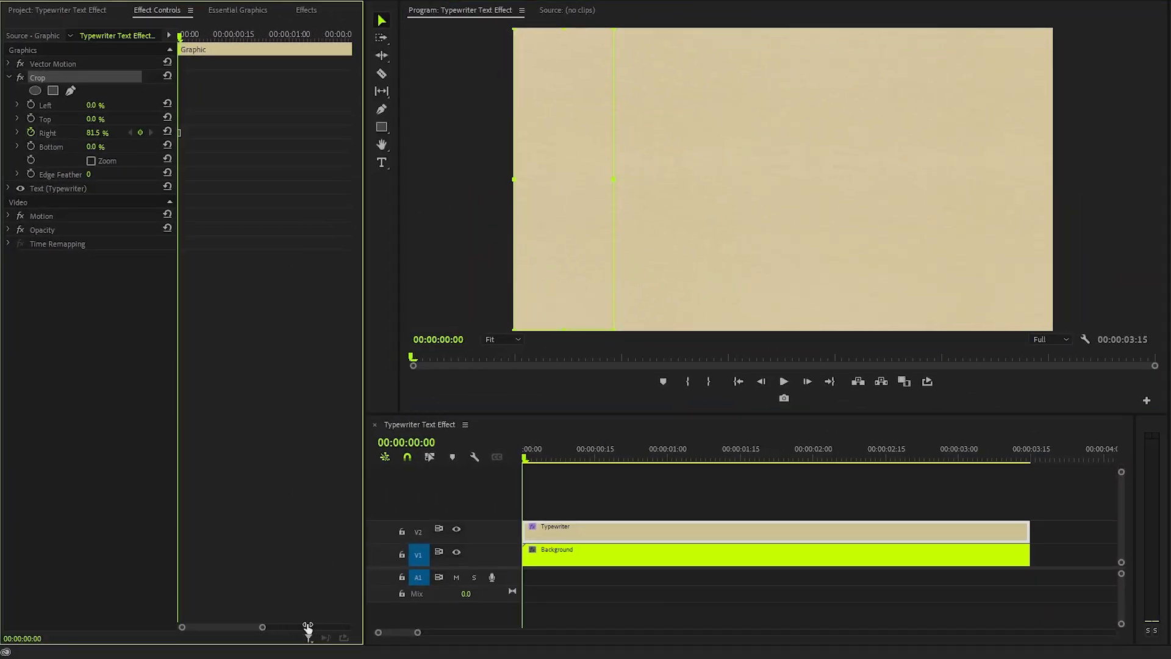
key("right")
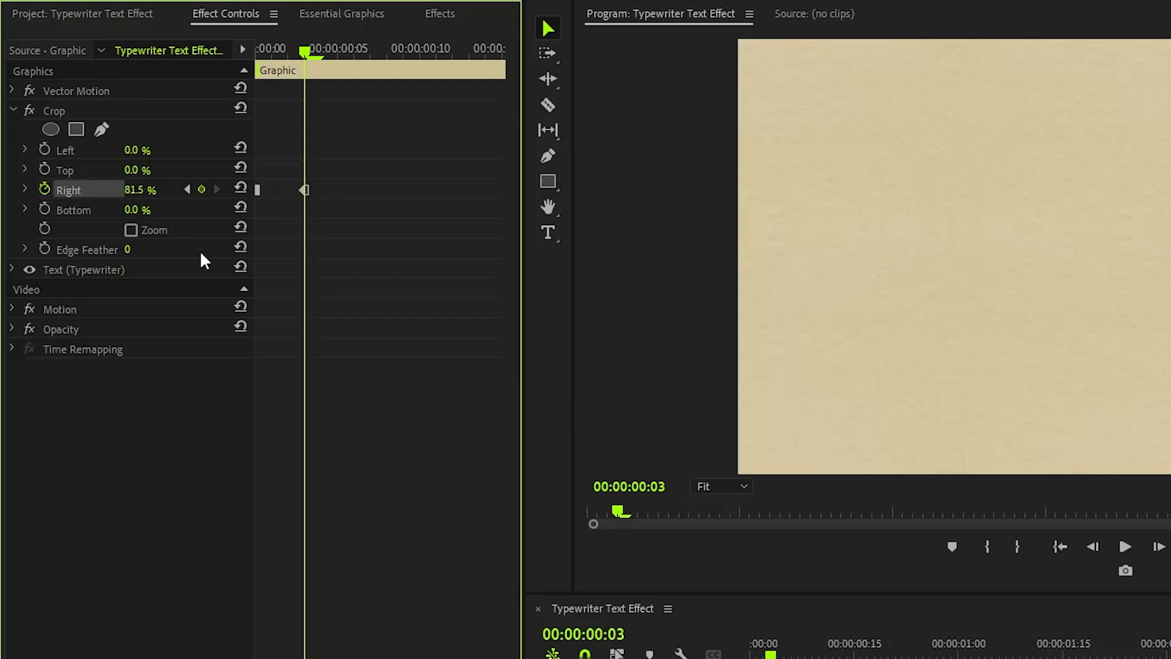
mouse_move(197, 364)
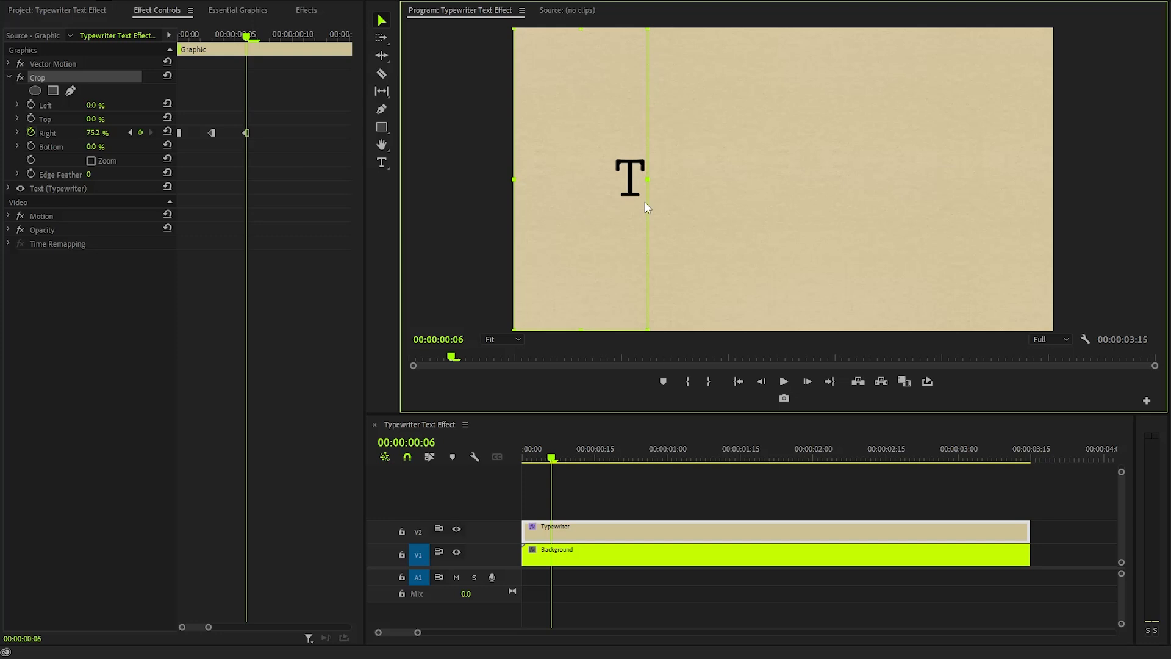
mouse_move(622, 207)
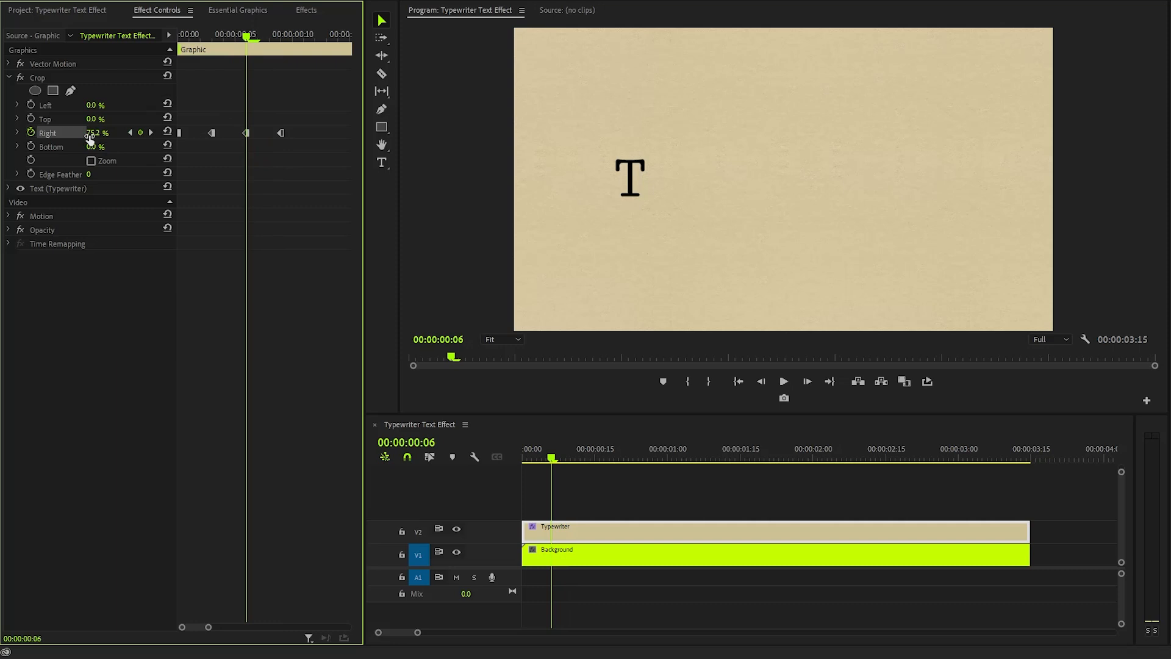
left_click(269, 36)
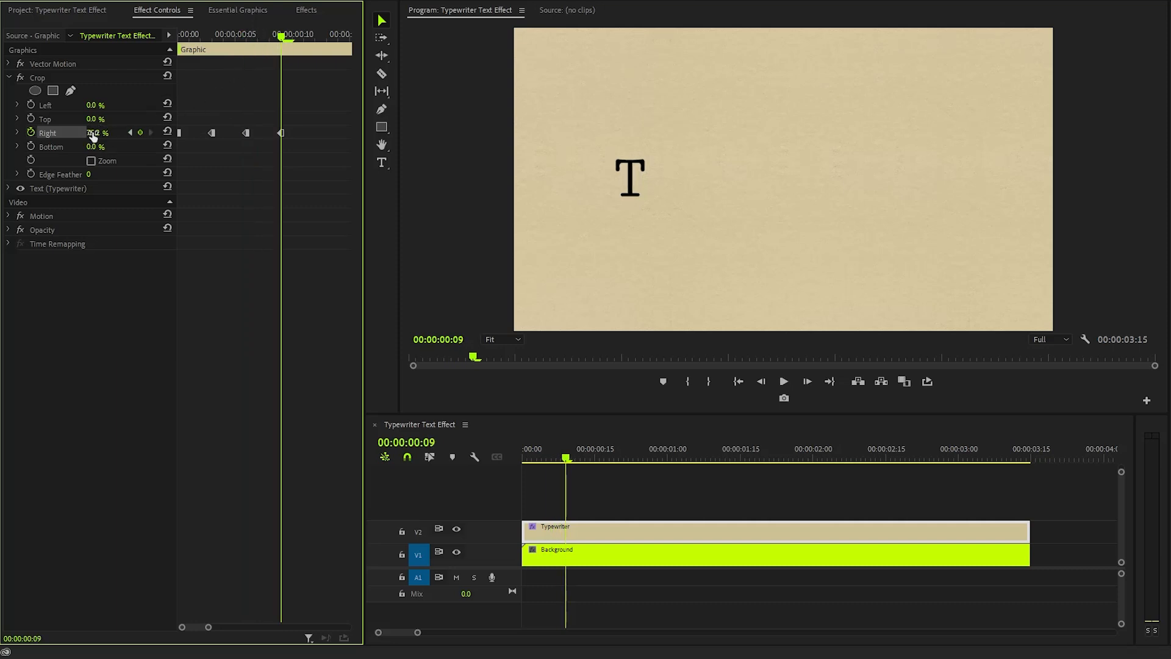
left_click_drag(96, 132, 96, 132)
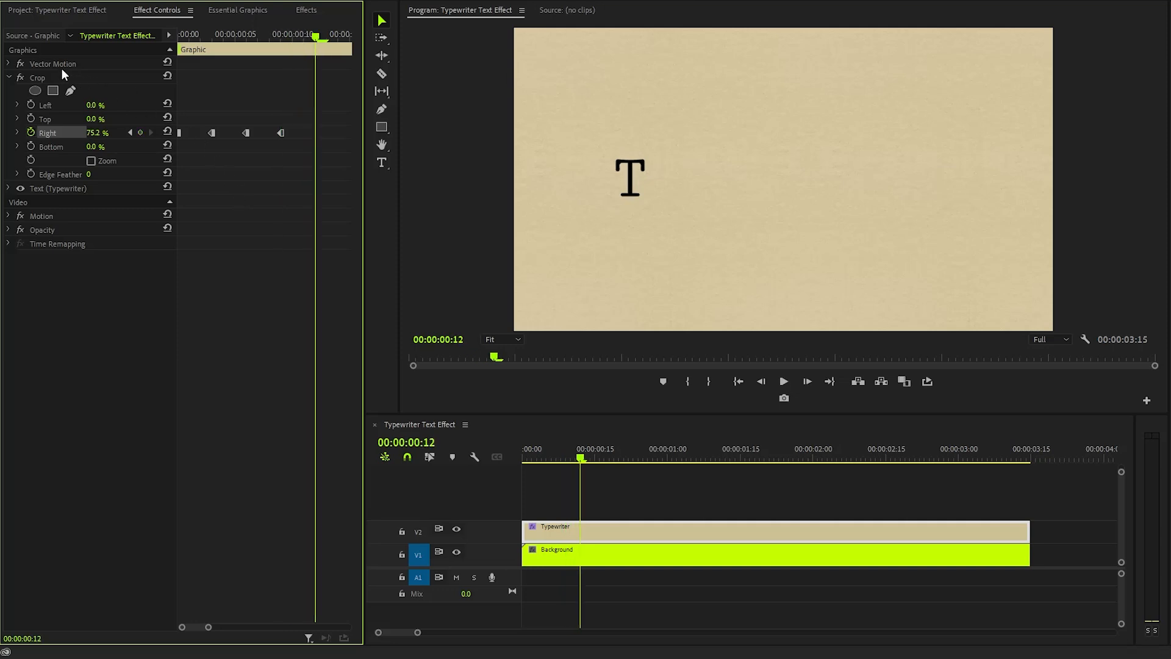
left_click(37, 77)
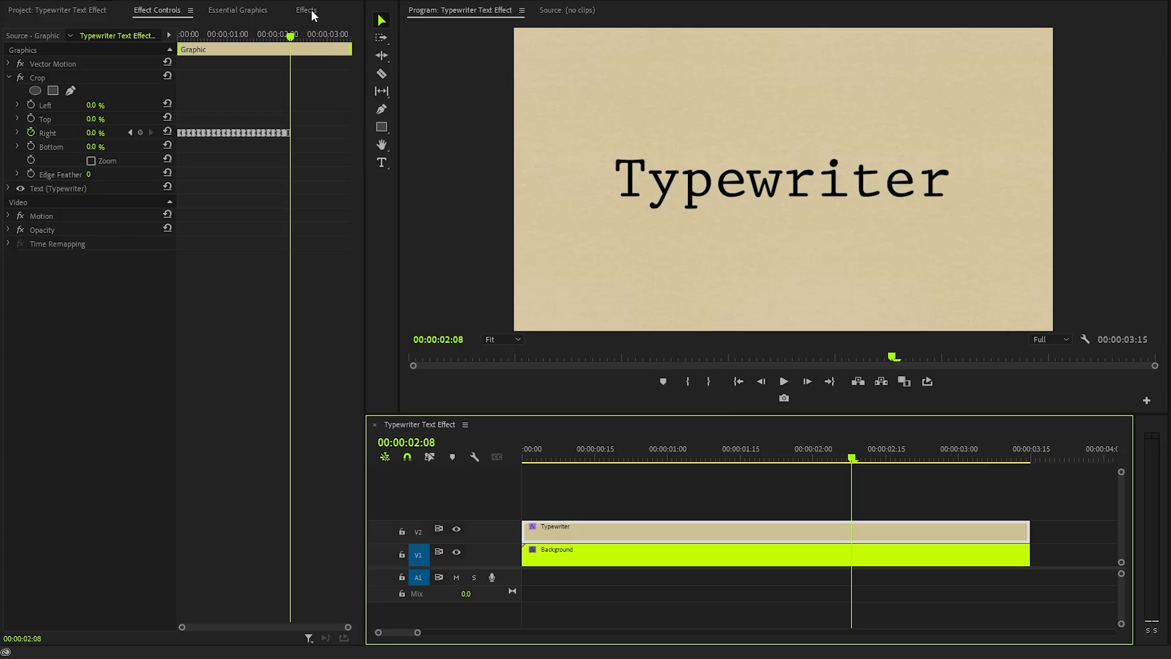
- Drag Roughen Edges from the Effects library onto the Typewriter title clip
left_click(307, 10)
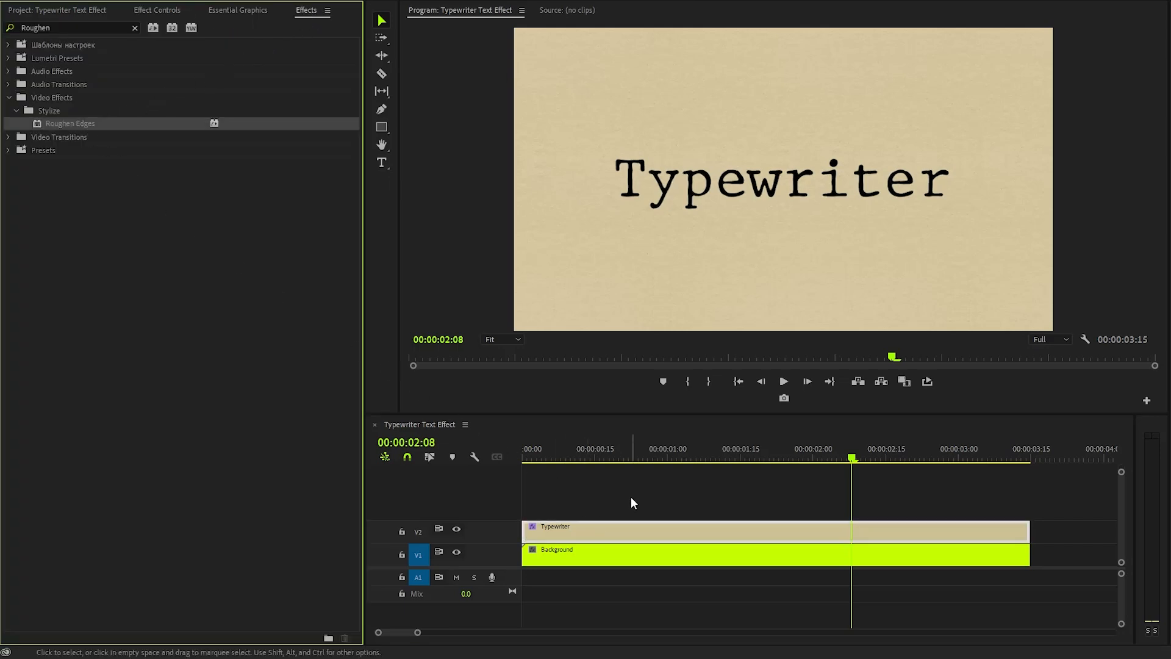
left_click(157, 10)
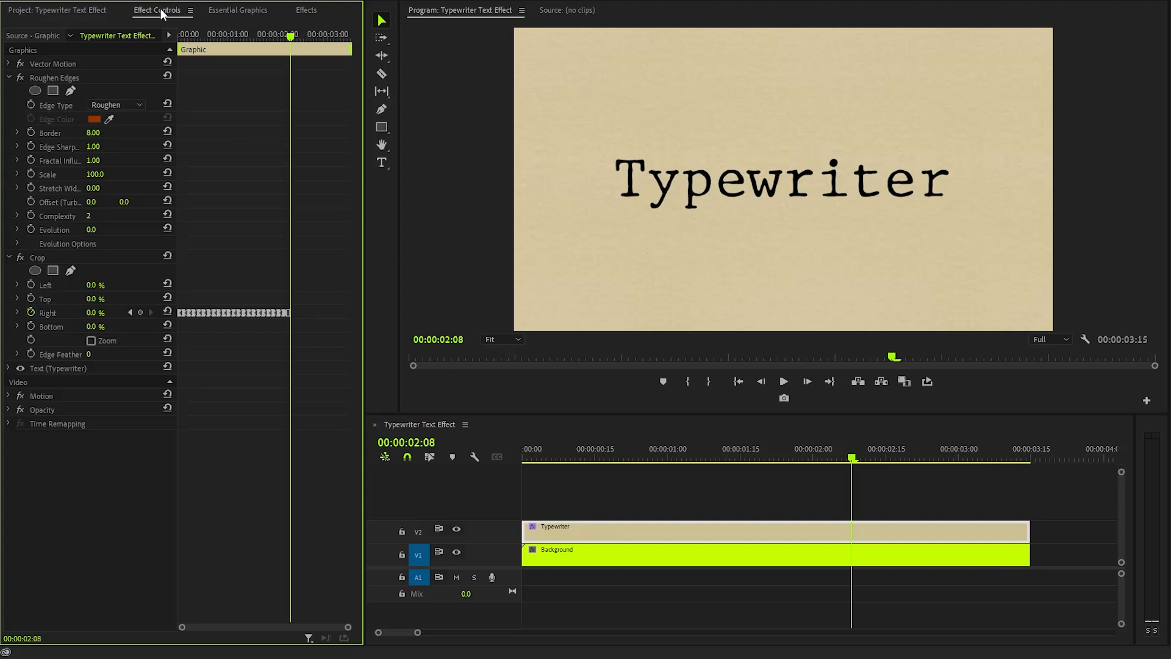
mouse_move(98, 72)
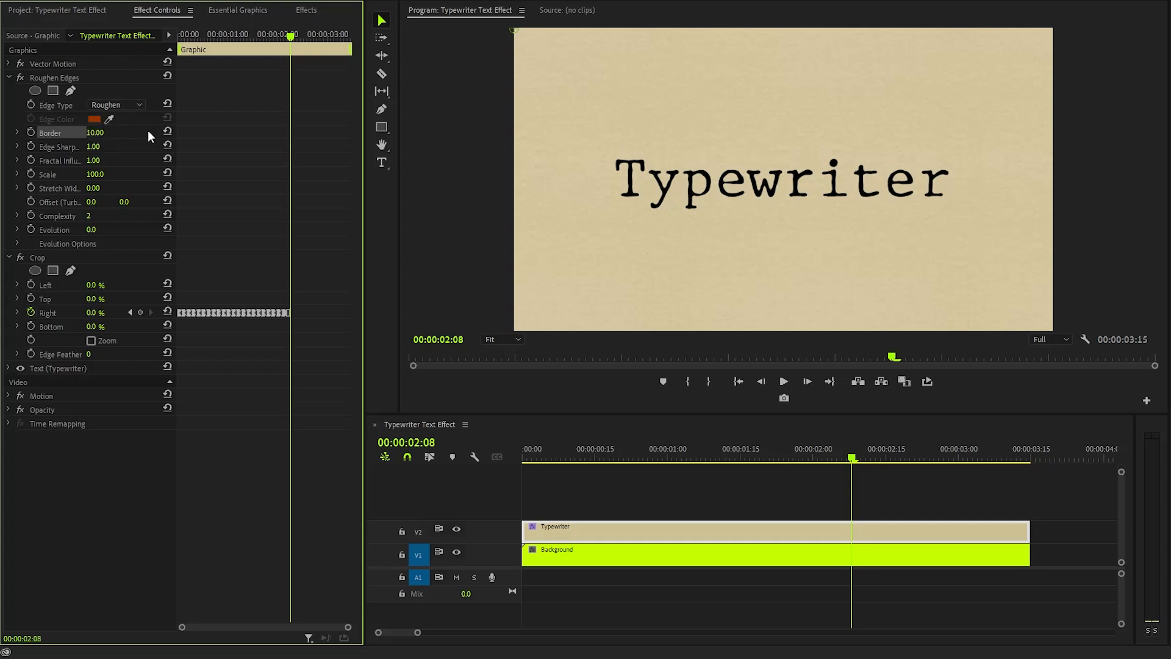
mouse_move(102, 149)
type("10")
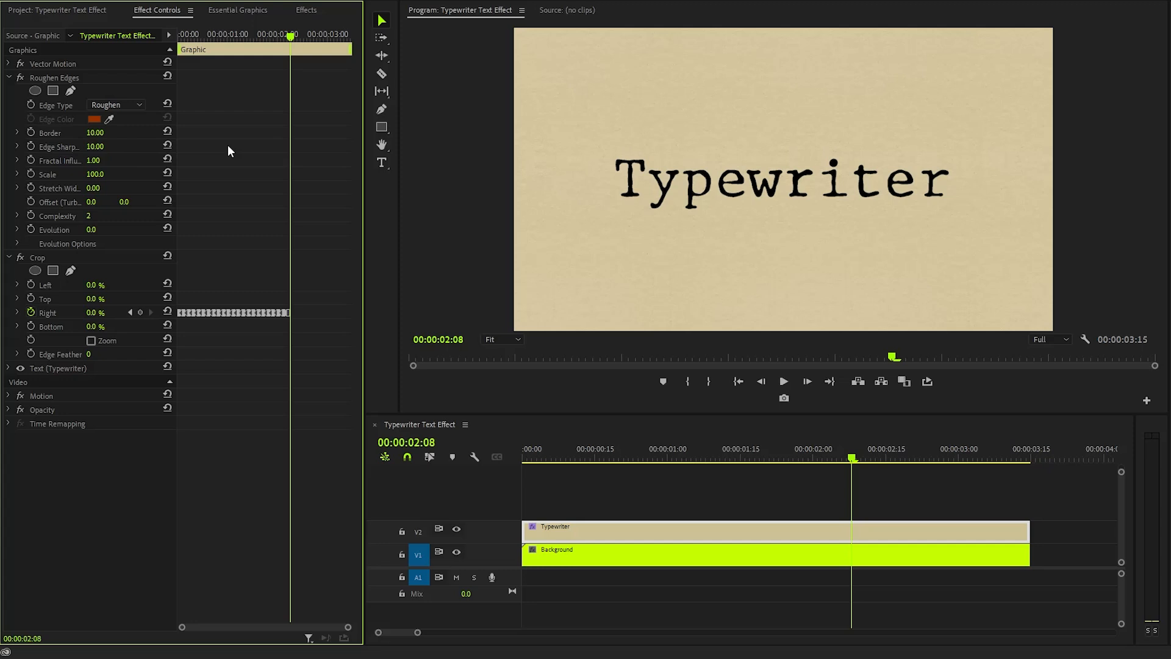
- Set Roughen Edges Scale to 18 and inspect the edges at 75% preview zoom
double_click(97, 173)
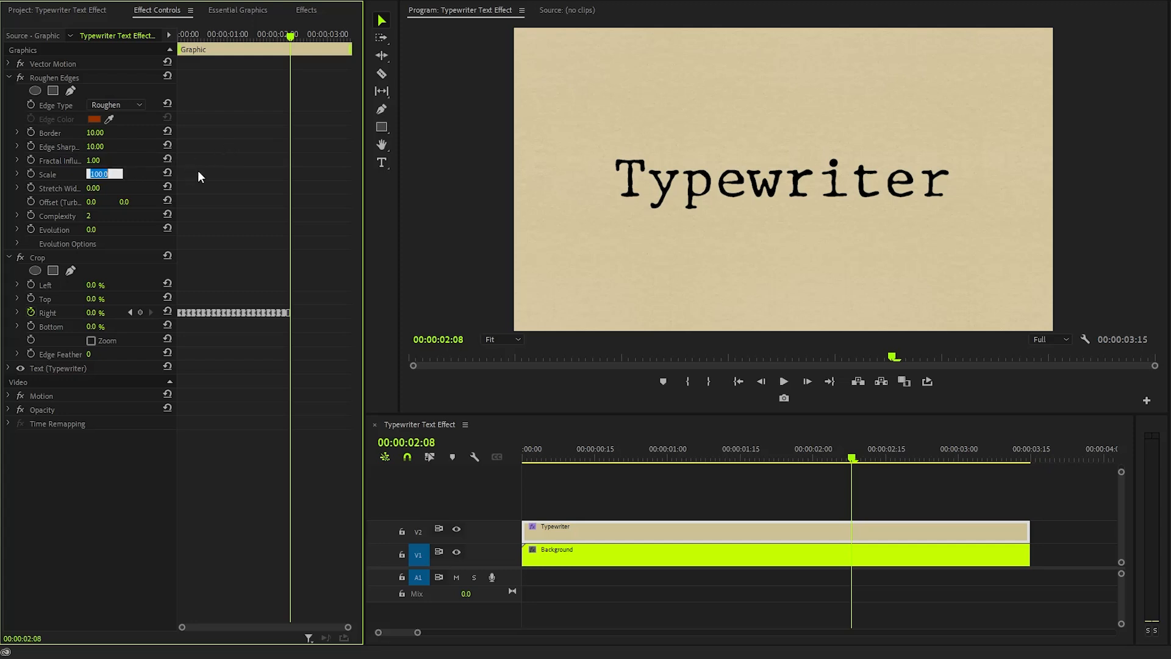
type("18")
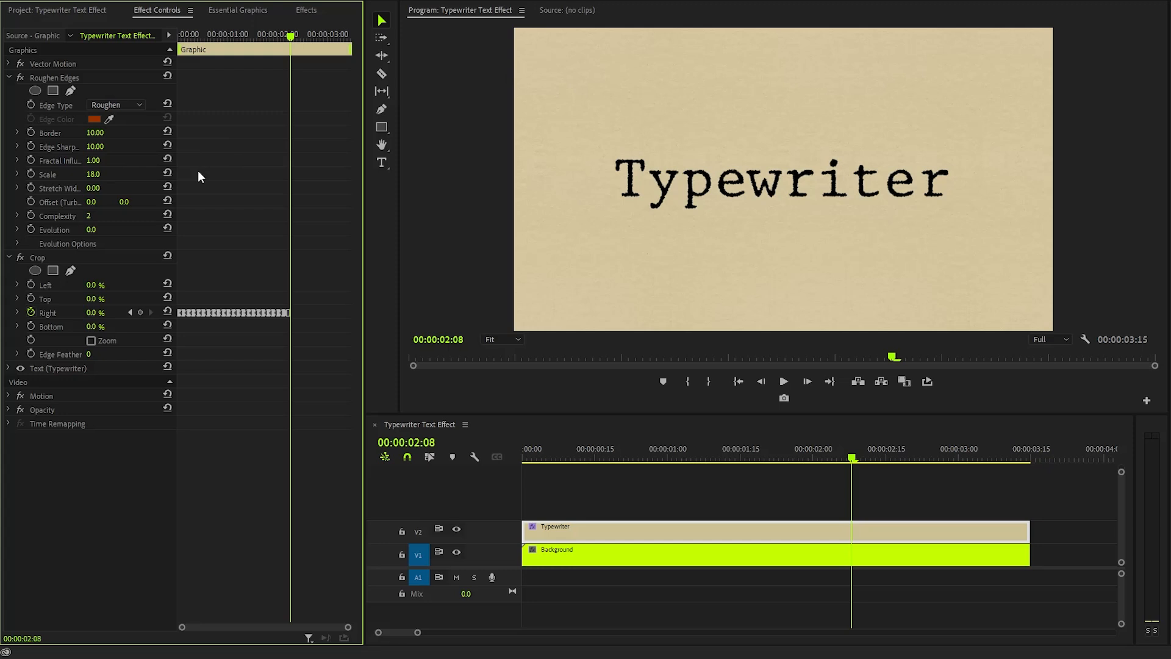
left_click(501, 339)
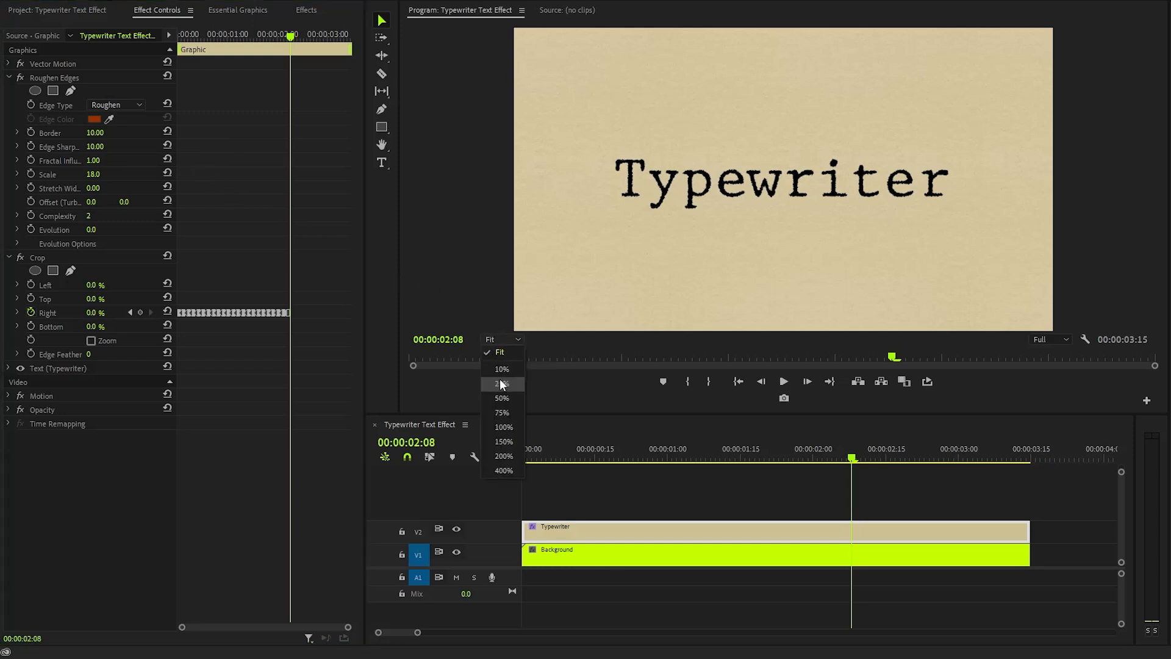
left_click(501, 413)
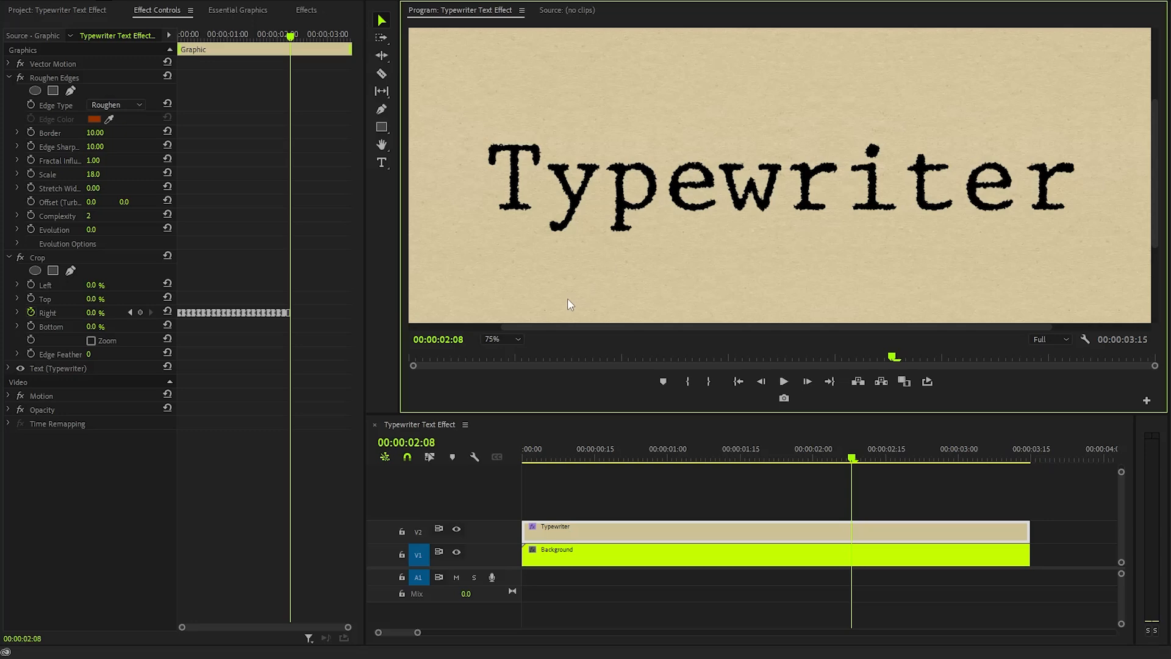
left_click(499, 339)
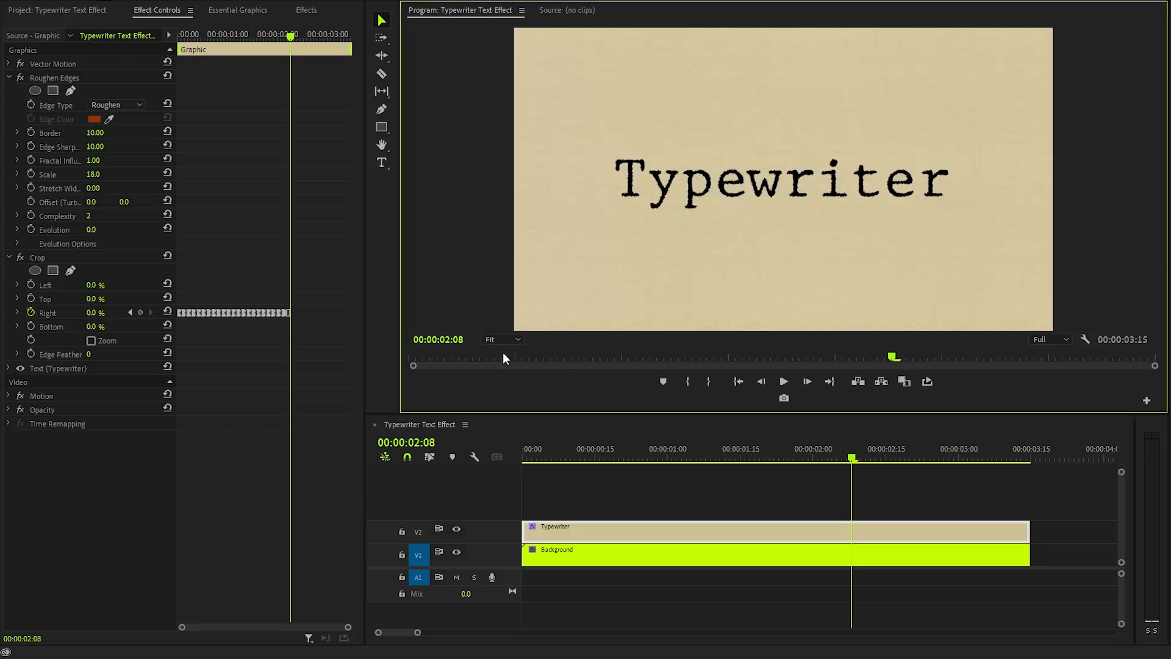
mouse_move(316, 47)
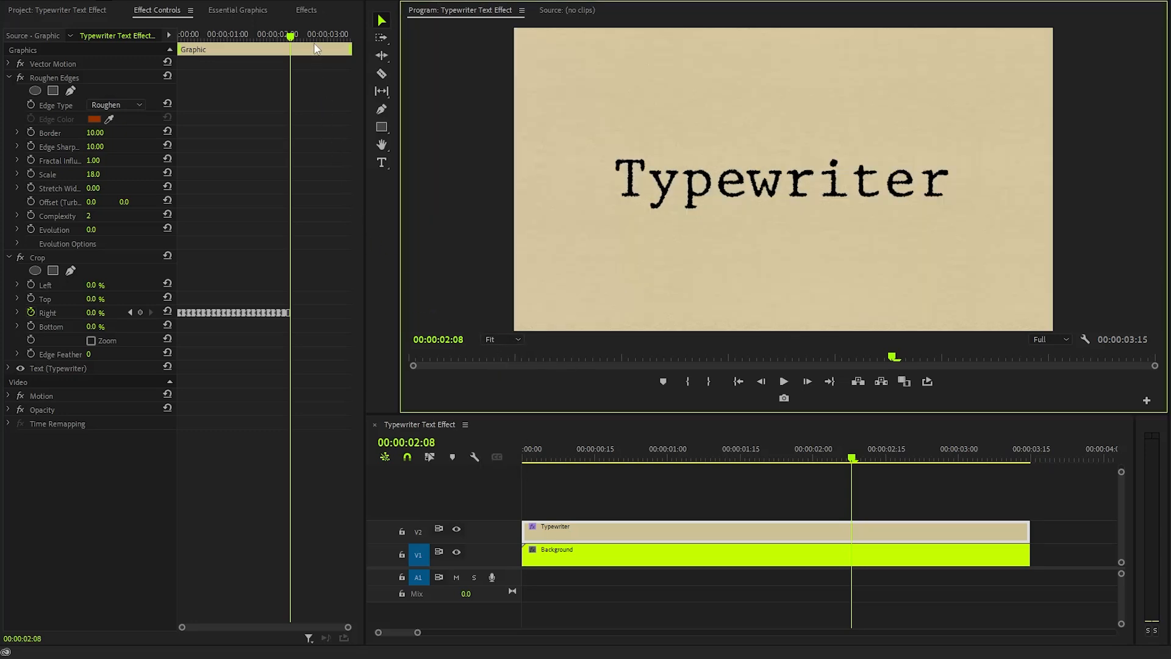
- Apply Alpha Glow to the Typewriter text from the Effects panel
left_click(306, 10)
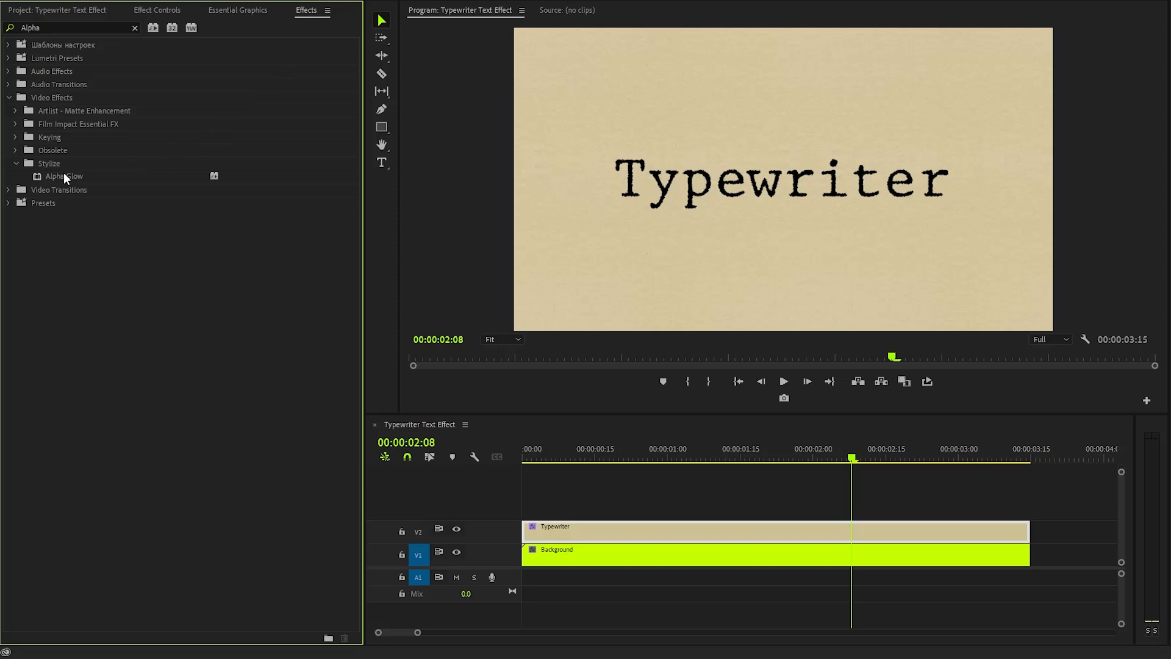
left_click(63, 175)
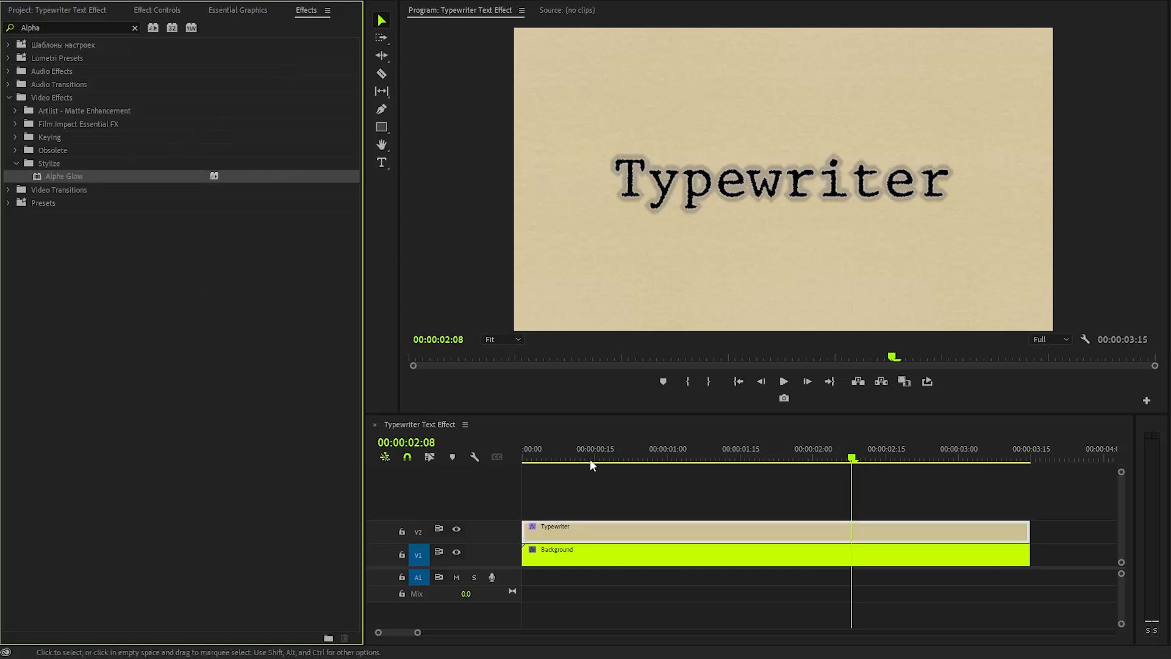
mouse_move(450, 153)
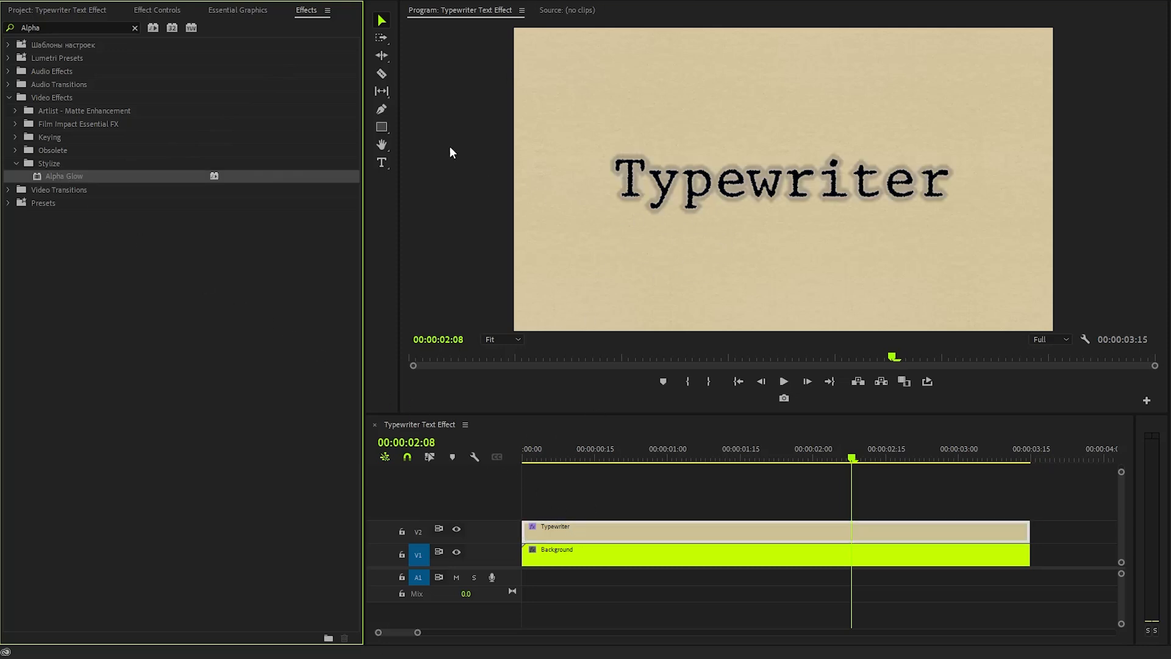
left_click(156, 10)
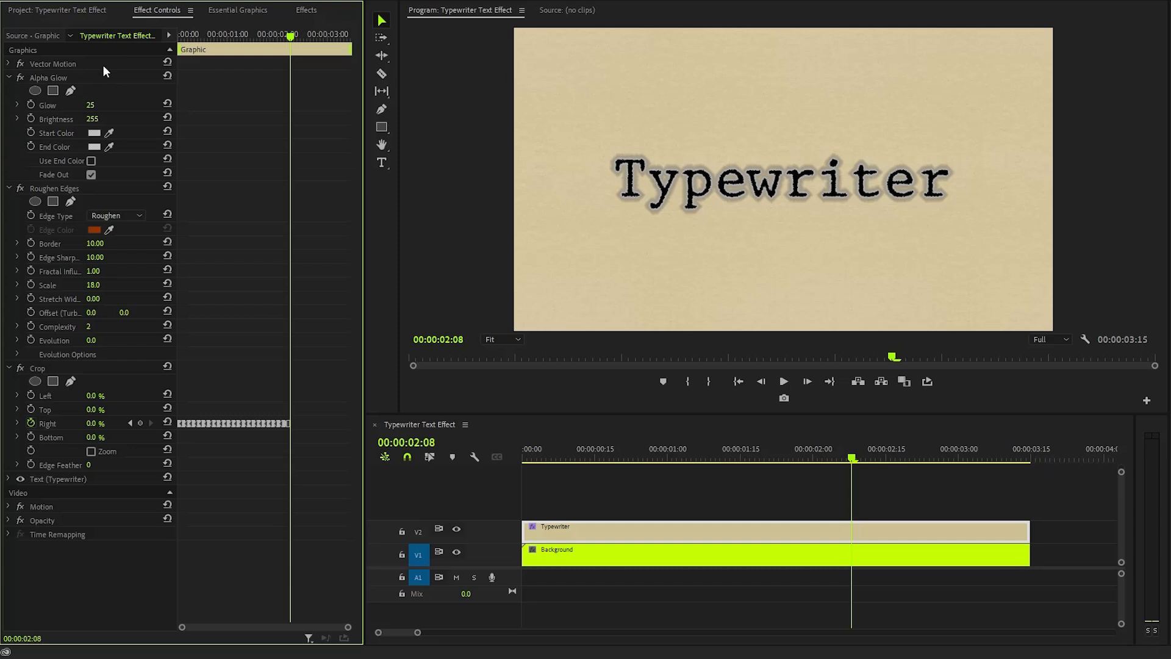
- Set the Alpha Glow colour to green and enable Use End Color
left_click(49, 77)
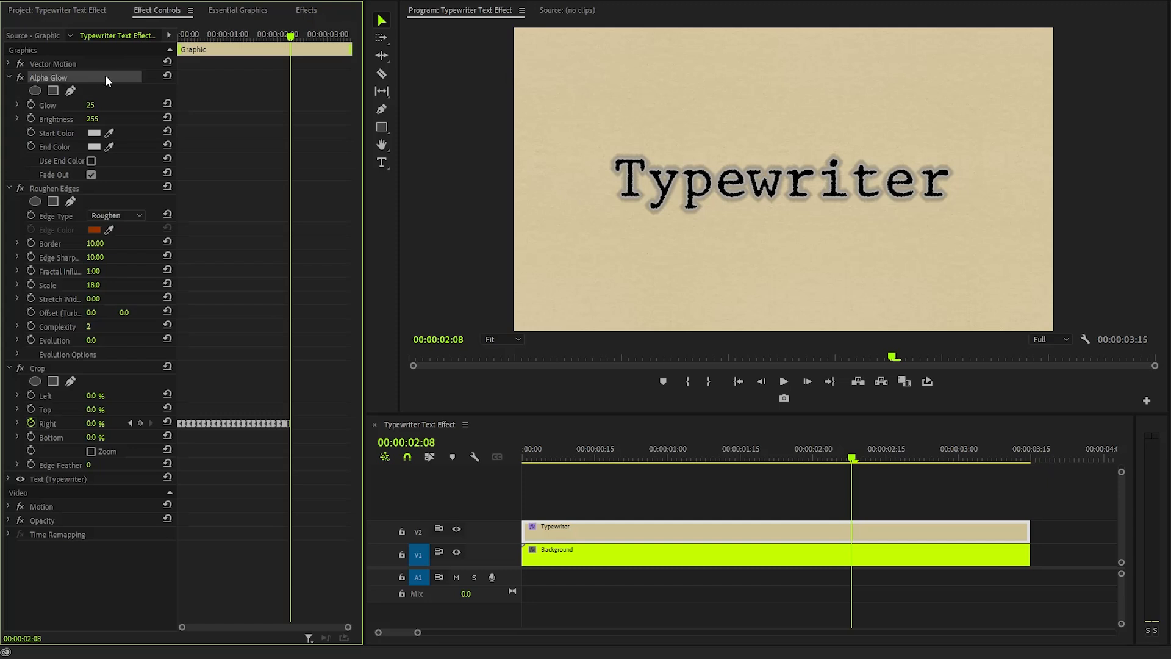
left_click(94, 133)
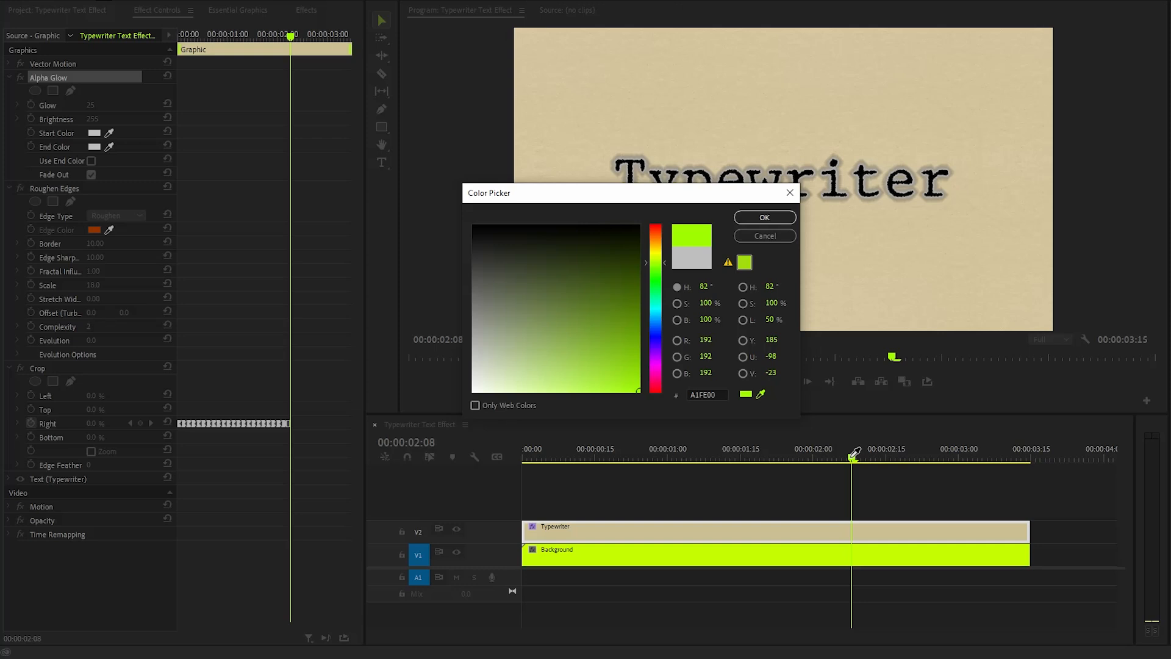
left_click(764, 217)
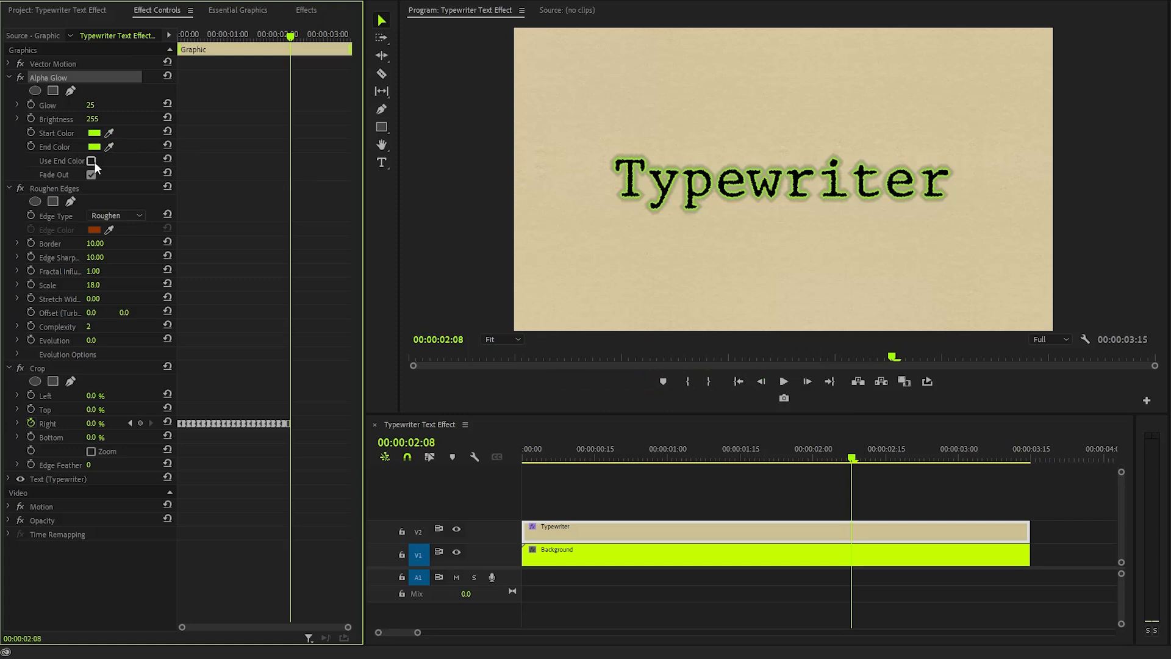
left_click(90, 160)
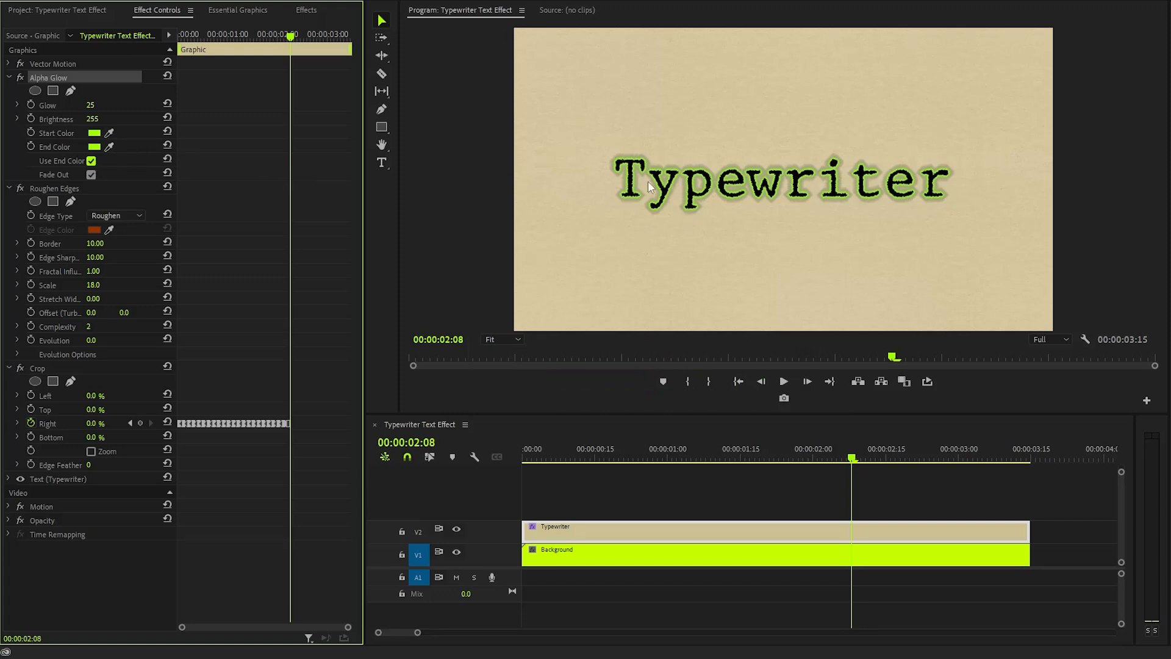
mouse_move(648, 218)
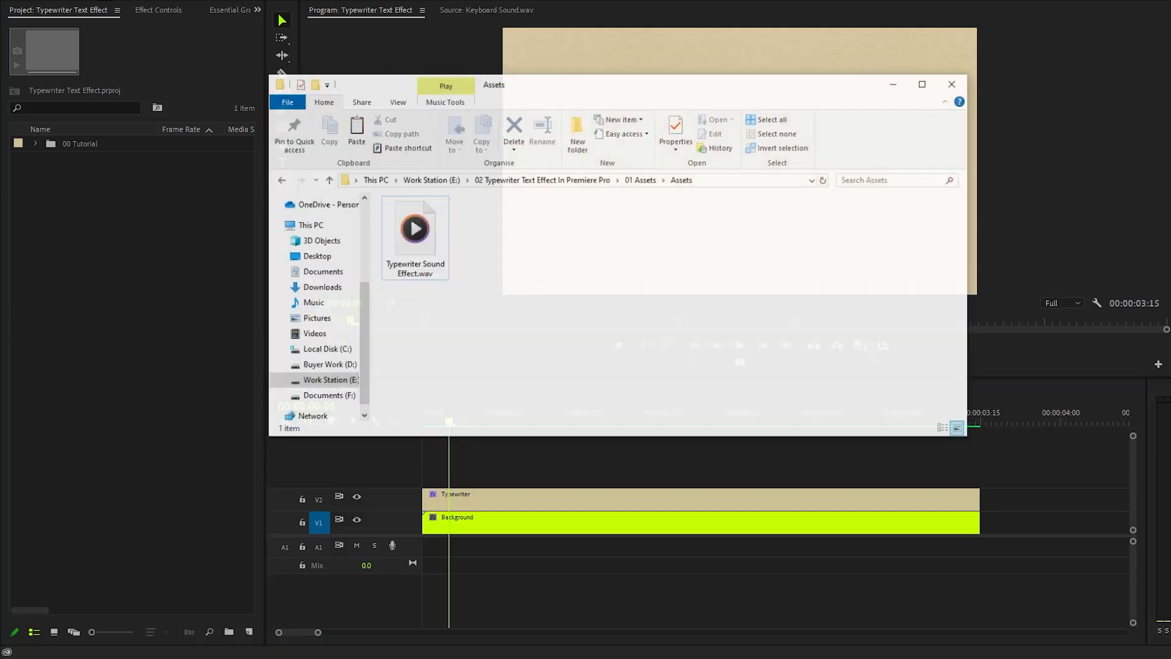
- Select Typewriter Sound Effect.wav in File Explorer to place it on track A1
left_click(414, 235)
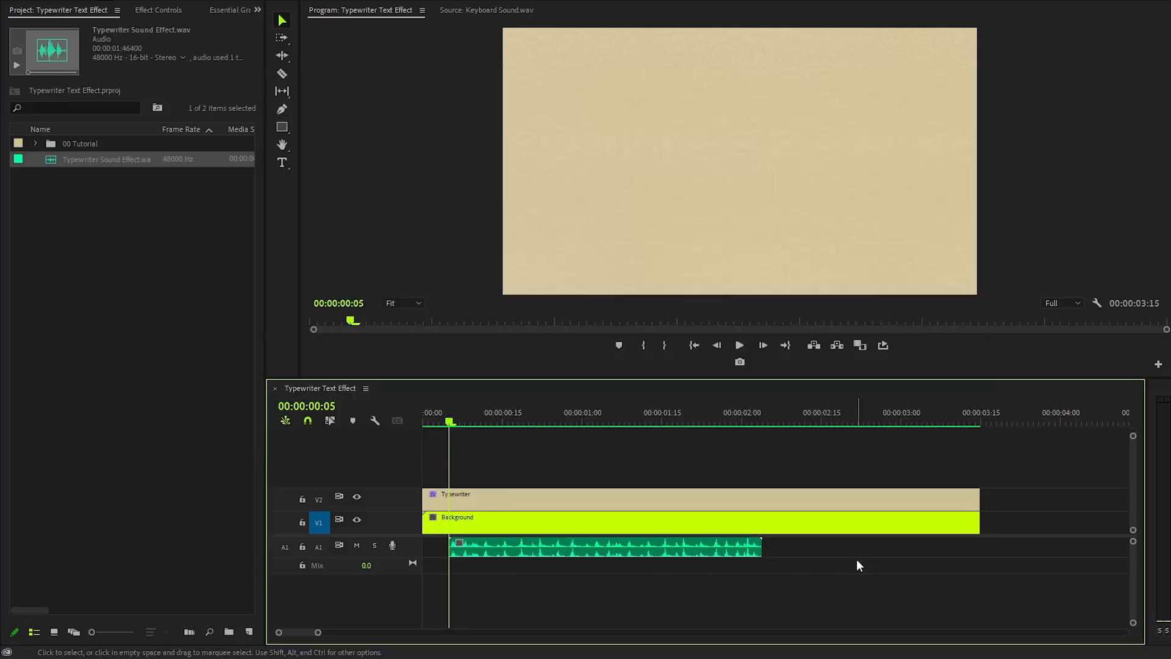
left_click(739, 344)
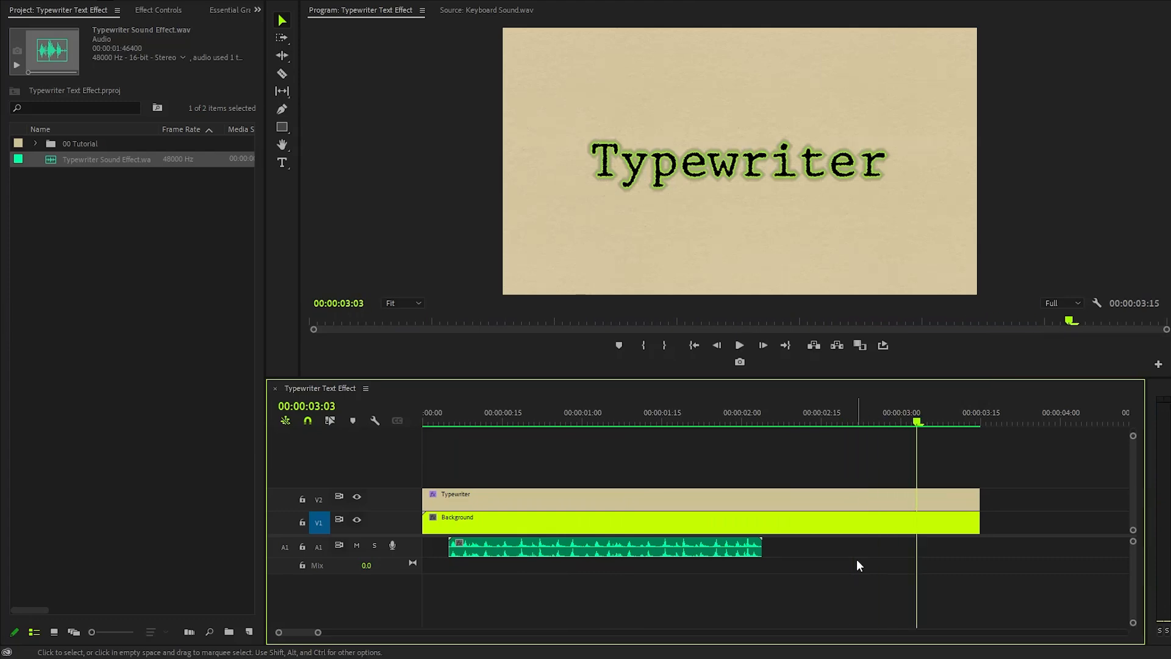
left_click(445, 422)
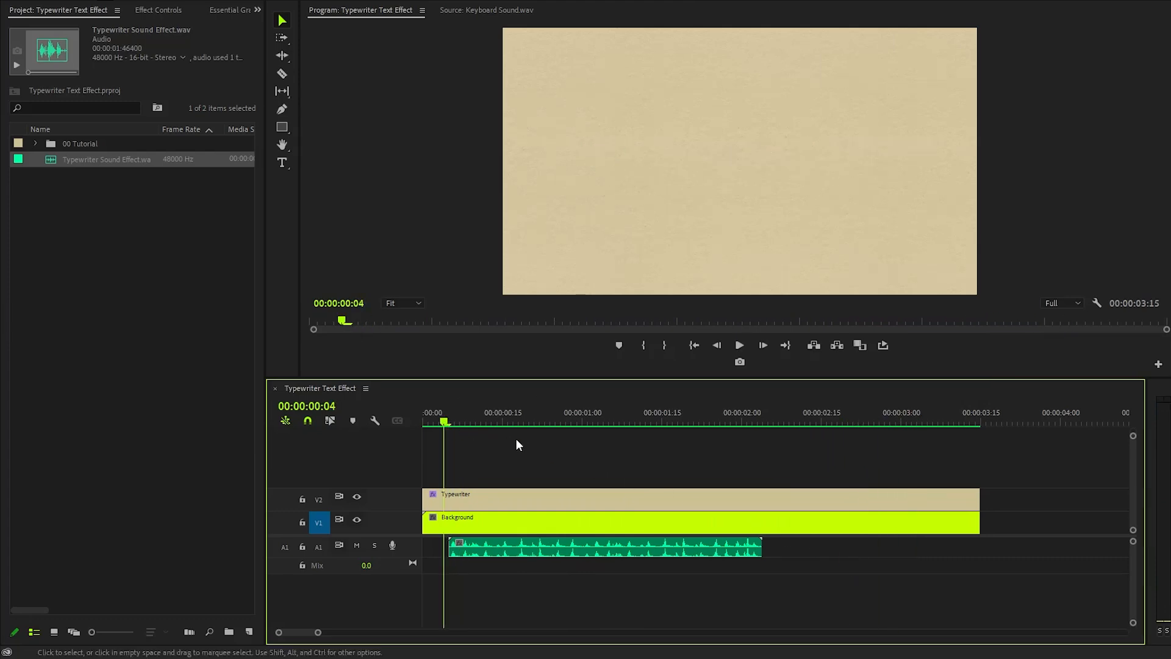